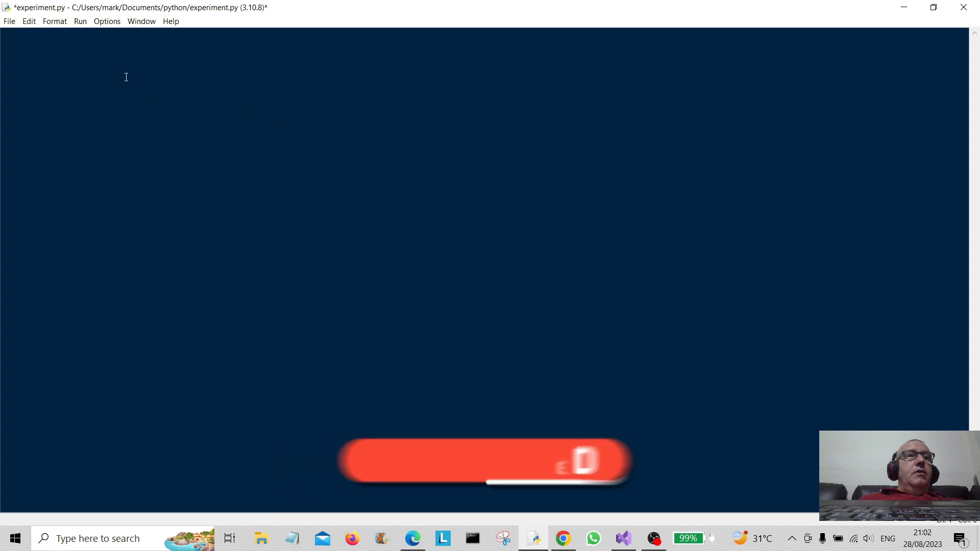
# Step: Write 'import pyautogui' as the first line of experiment.py
pyautogui.write('imp')
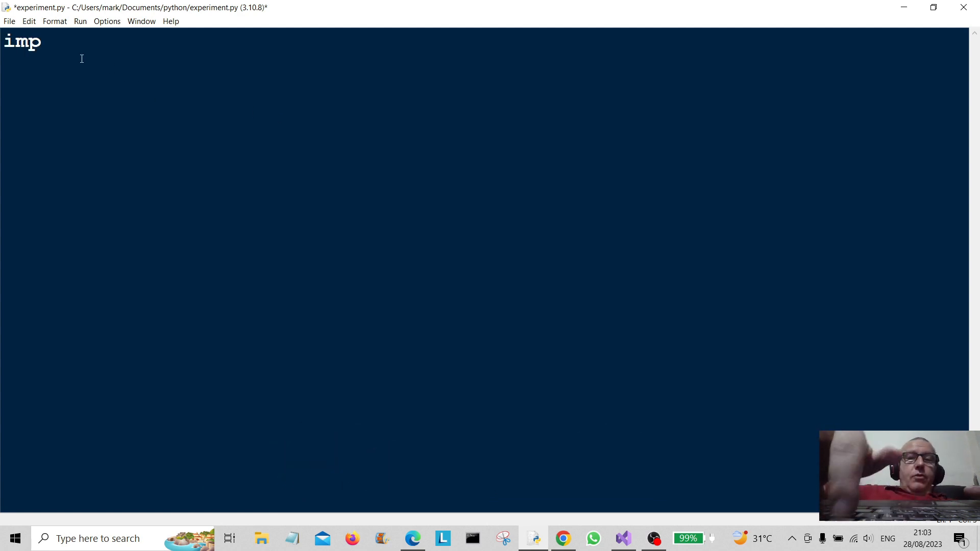
pyautogui.write('ort')
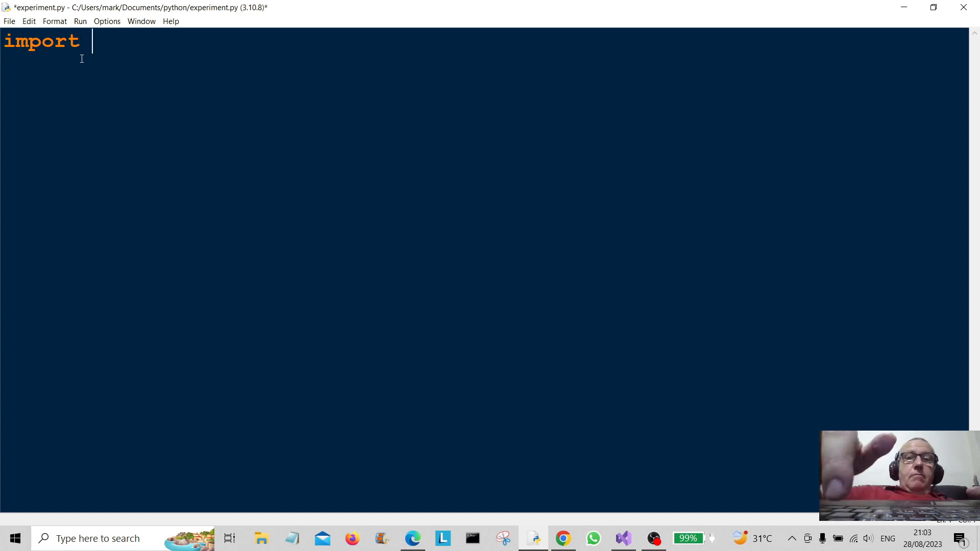
pyautogui.write('pyau')
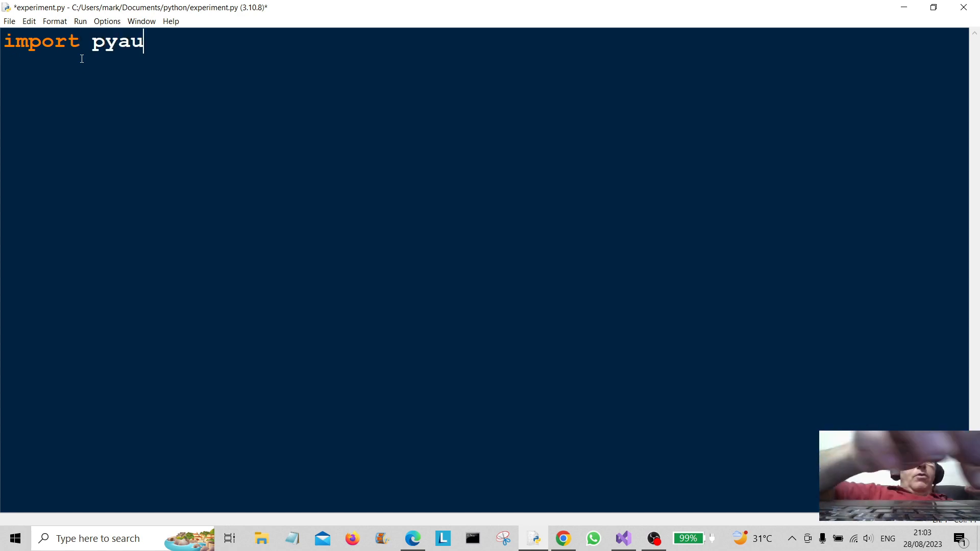
pyautogui.write('to')
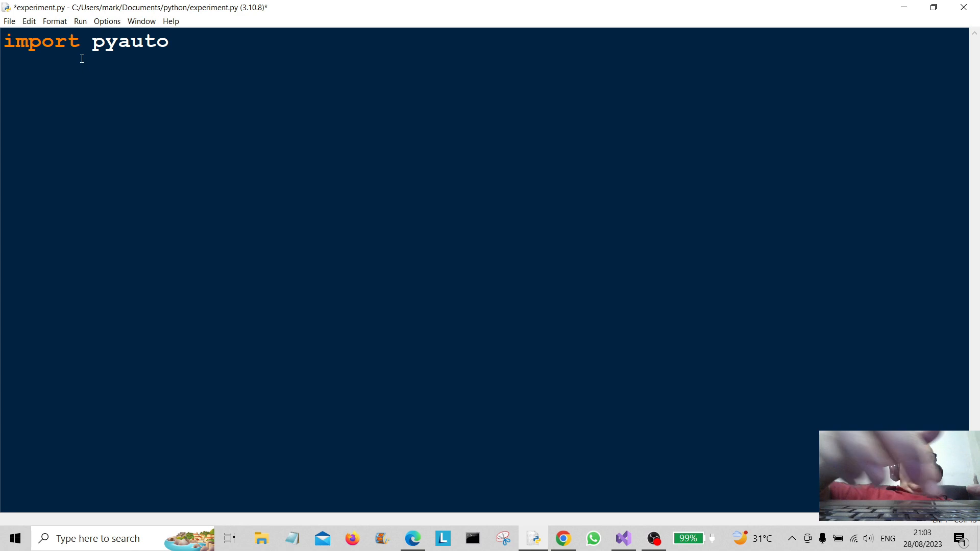
pyautogui.write('gui')
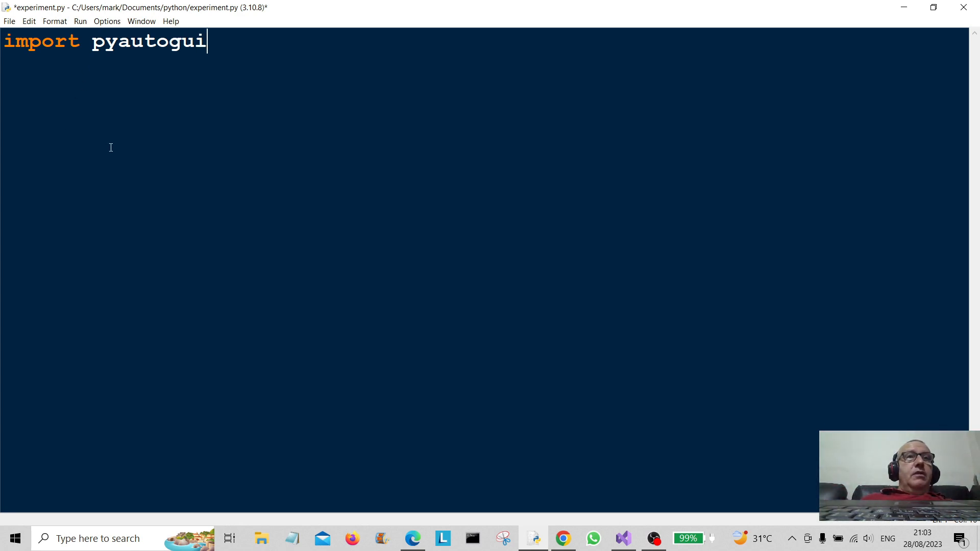
pyautogui.moveTo(151, 82)
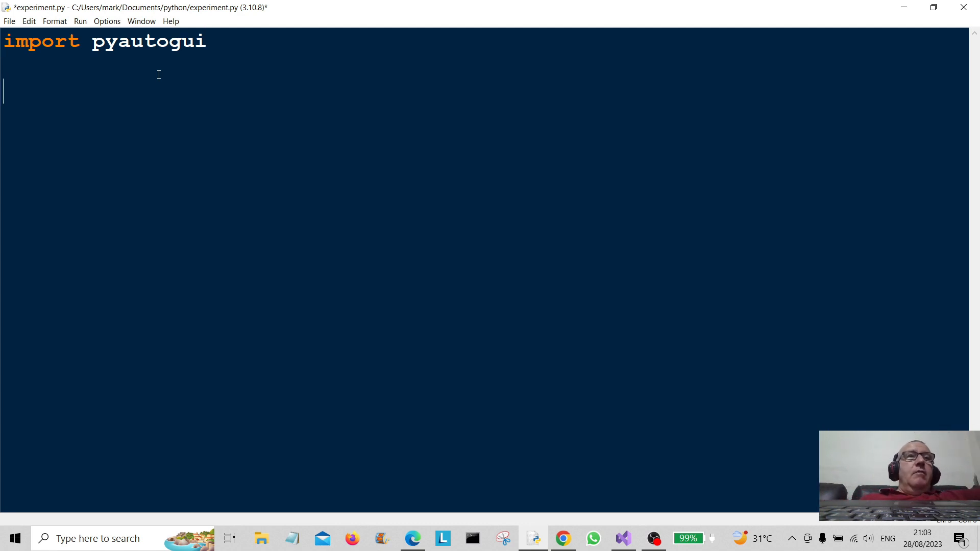
# Step: Write 'import time' on the second line, correcting a stray letter
pyautogui.click(210, 41)
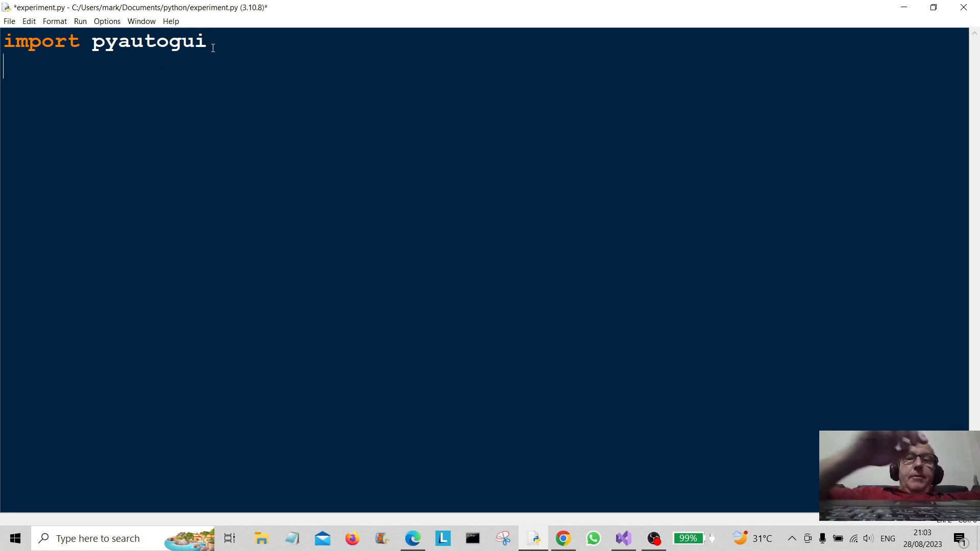
pyautogui.write('impo')
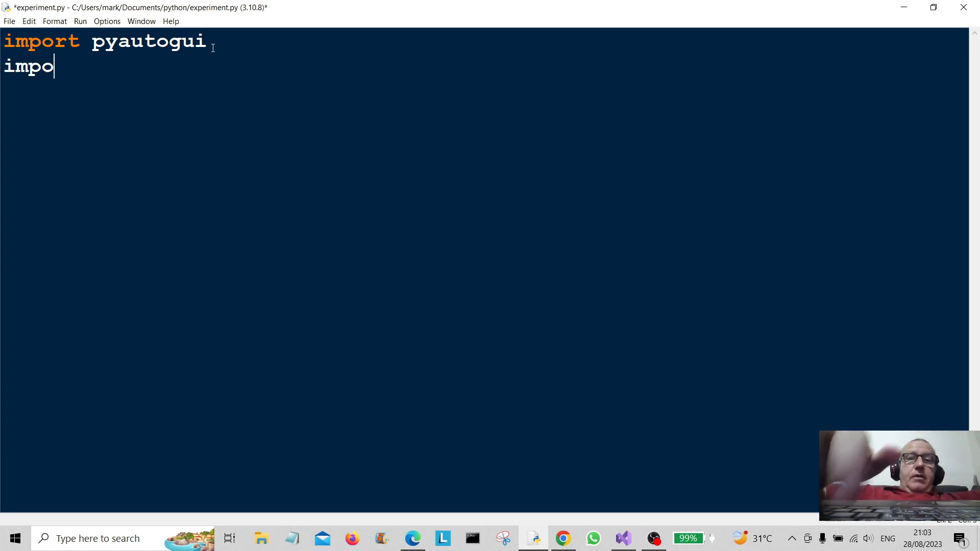
pyautogui.write('rta')
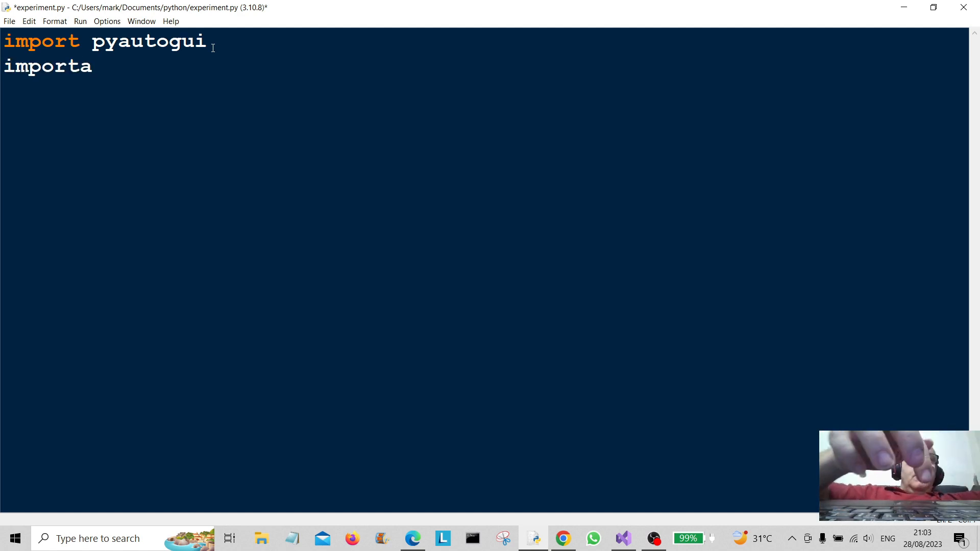
pyautogui.press('Backspace')
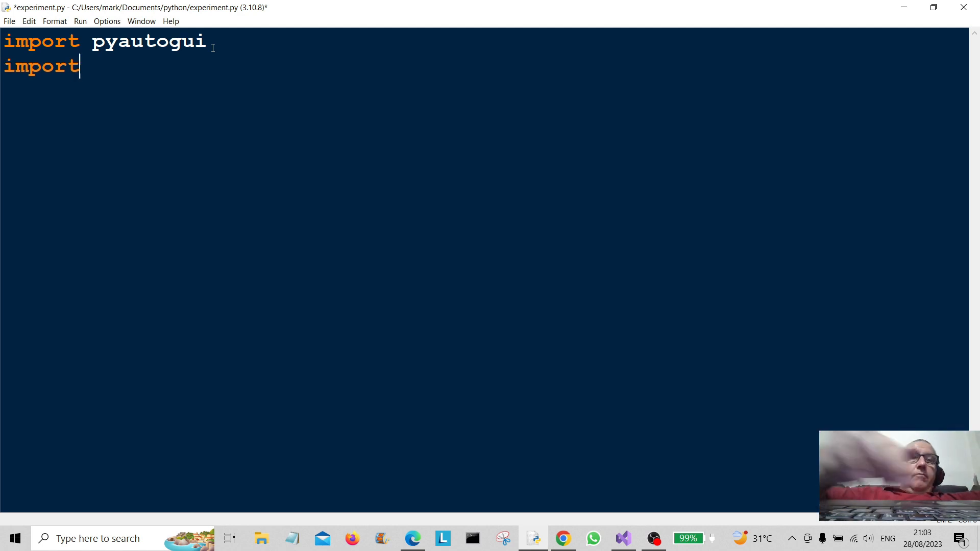
pyautogui.write('time')
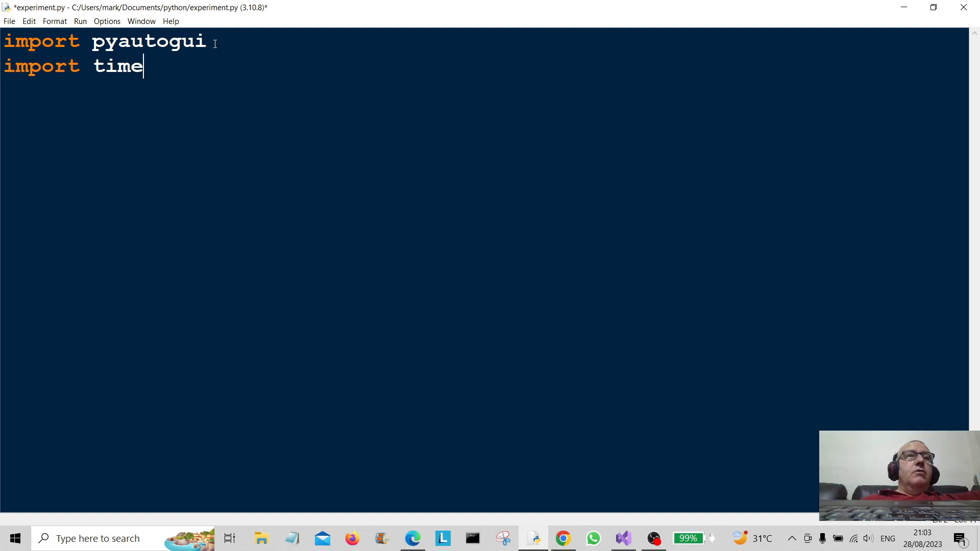
pyautogui.moveTo(191, 105)
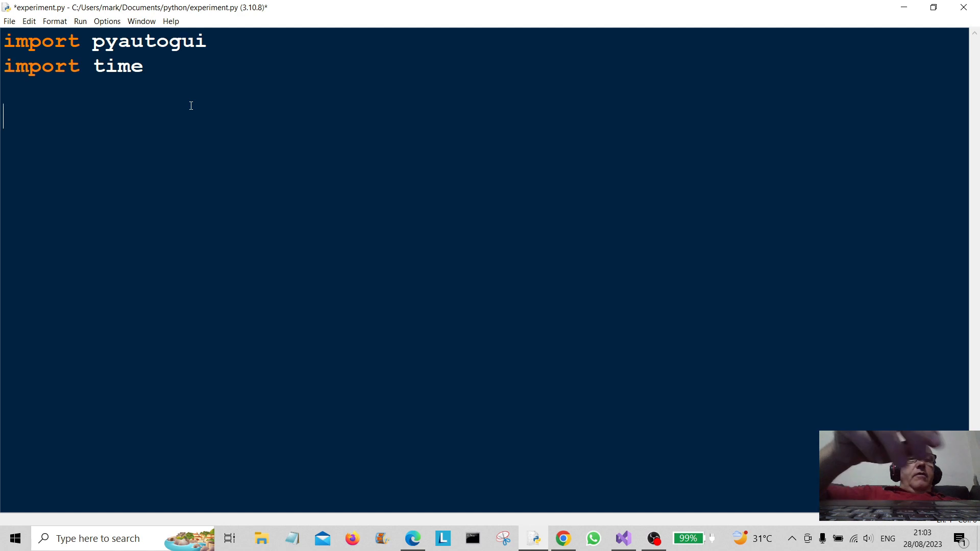
# Step: Begin a start_button() function definition
pyautogui.write('def')
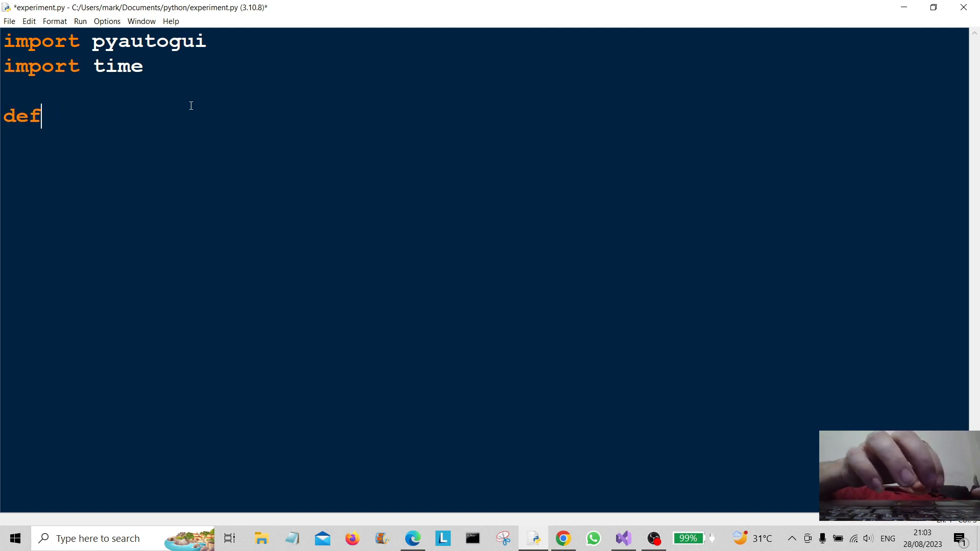
pyautogui.write('start')
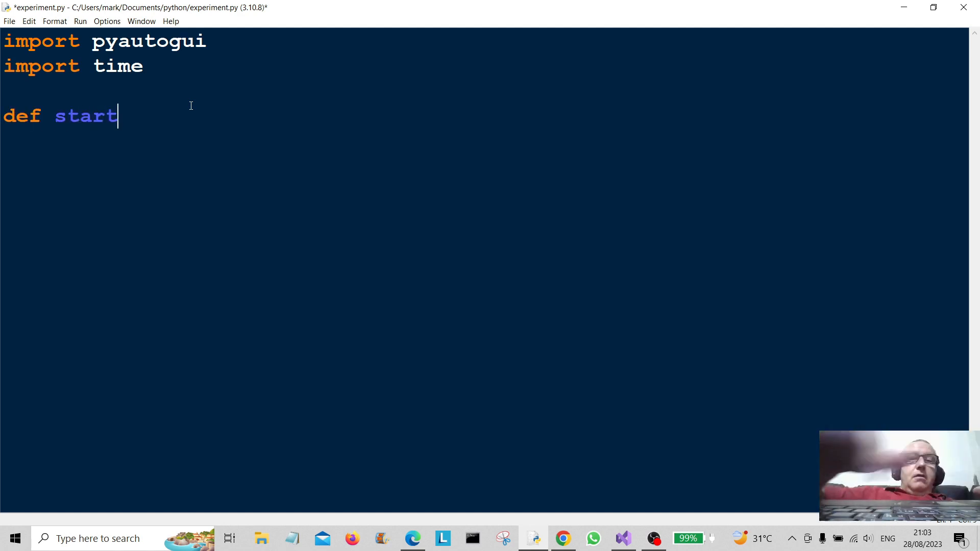
pyautogui.write('_b')
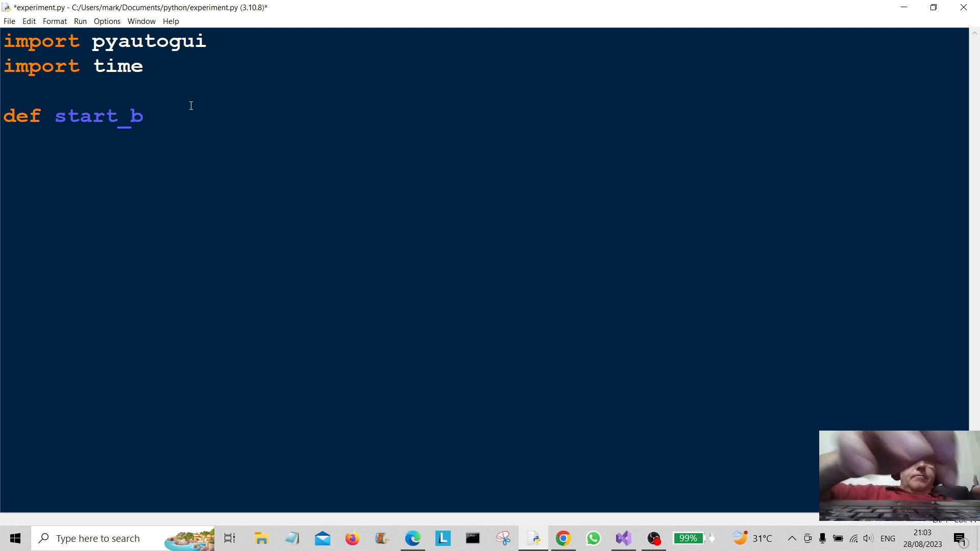
pyautogui.write('utton():')
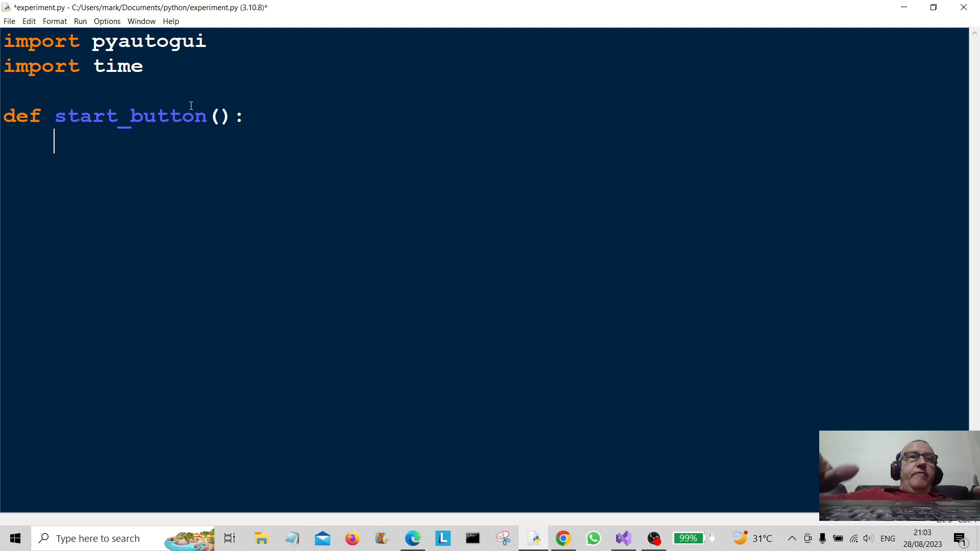
# Step: Have start_button print "Starting..", fixing the misspelling
pyautogui.write('prin')
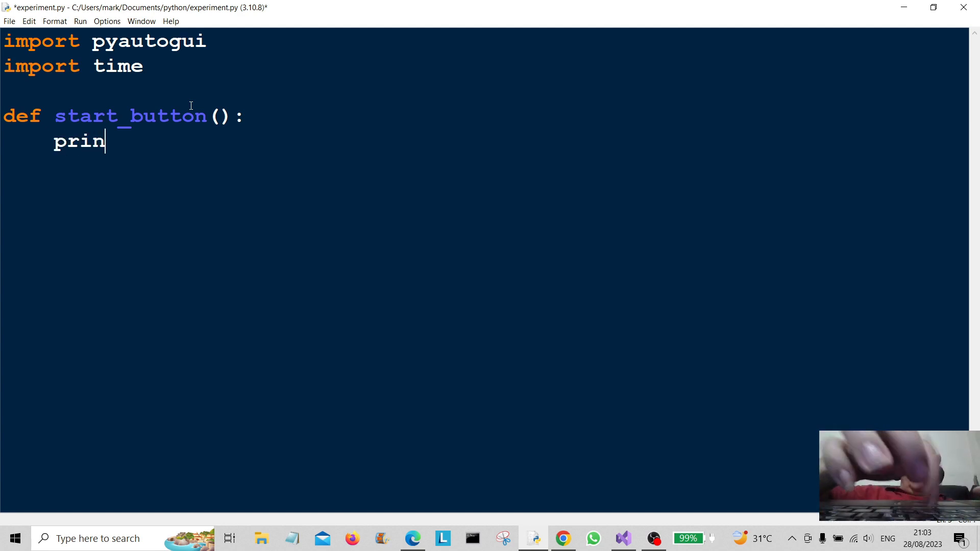
pyautogui.write('t("Strati')
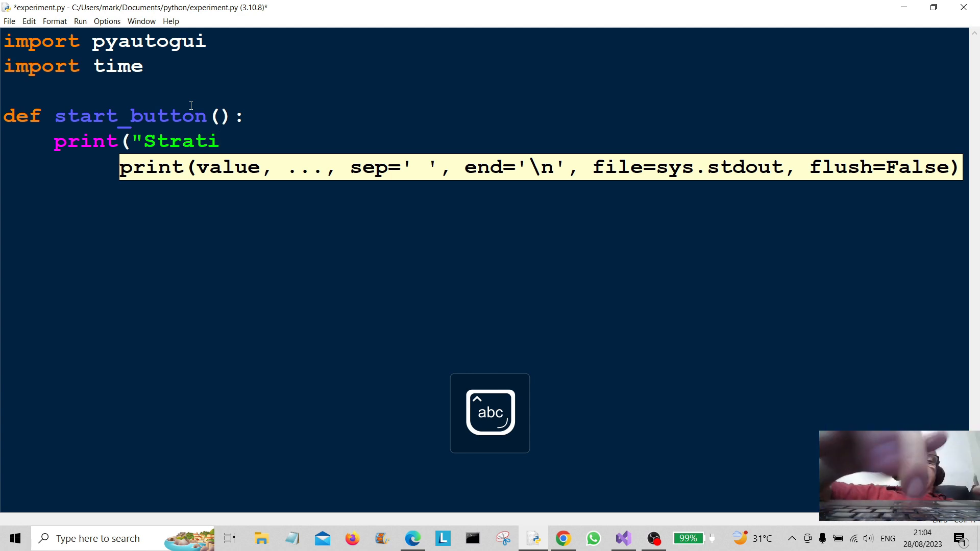
pyautogui.write('ng...')
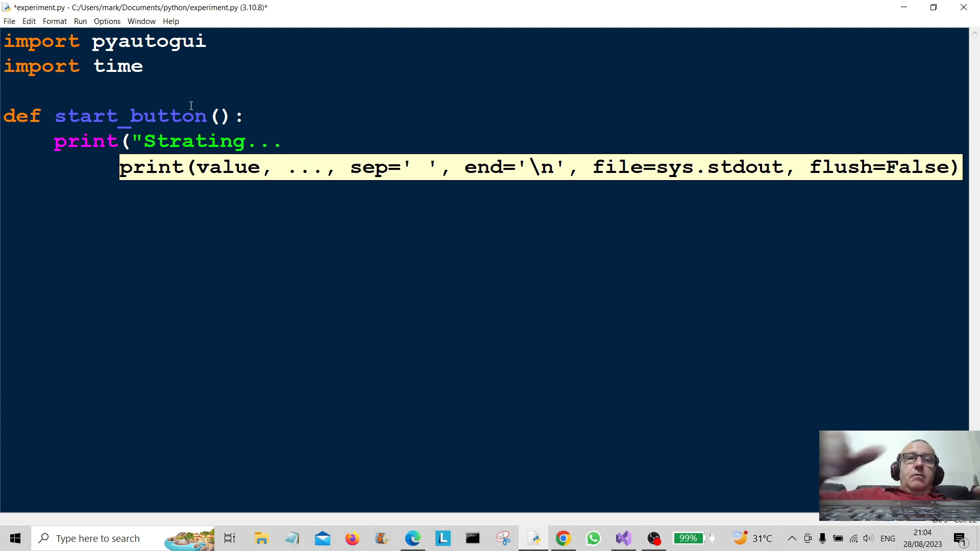
pyautogui.press('BackSpace')
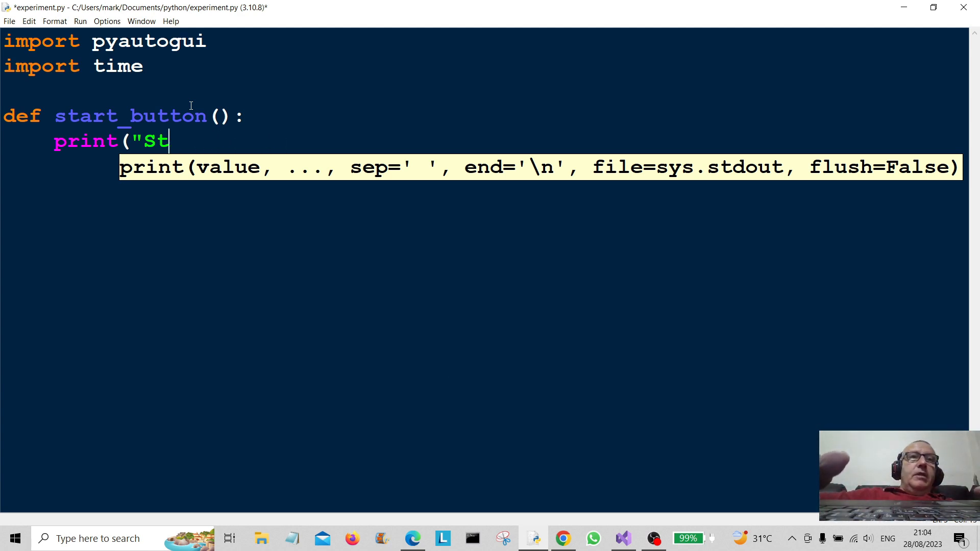
pyautogui.write('arti')
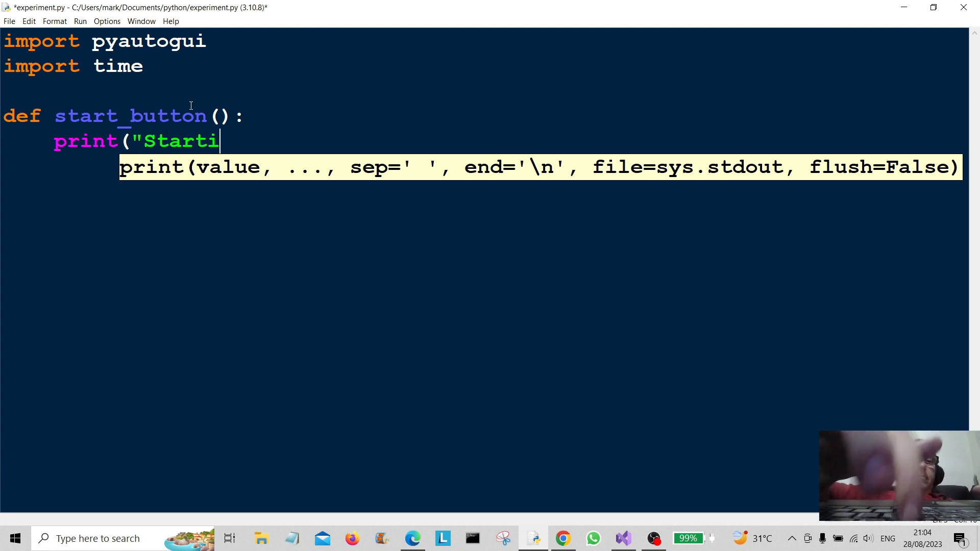
pyautogui.write('ng..')
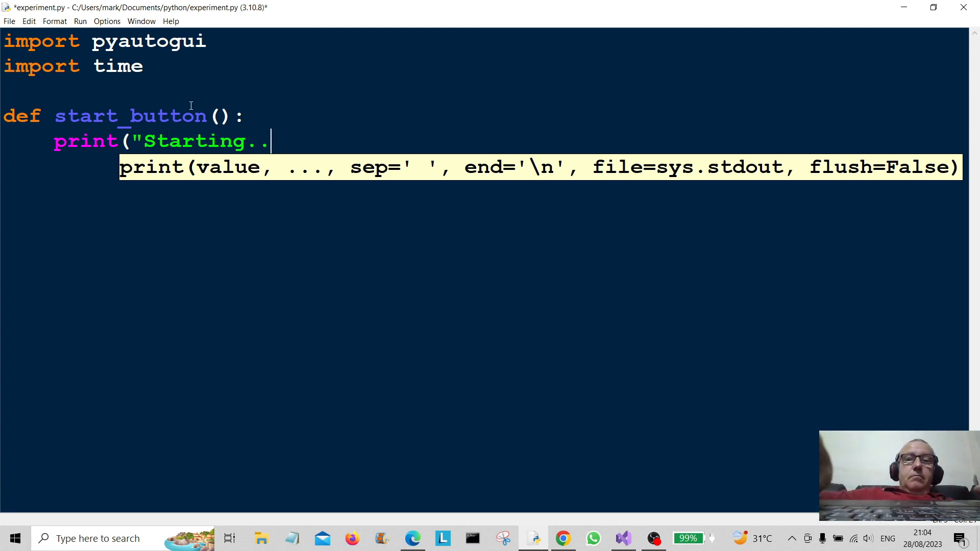
pyautogui.write('")')
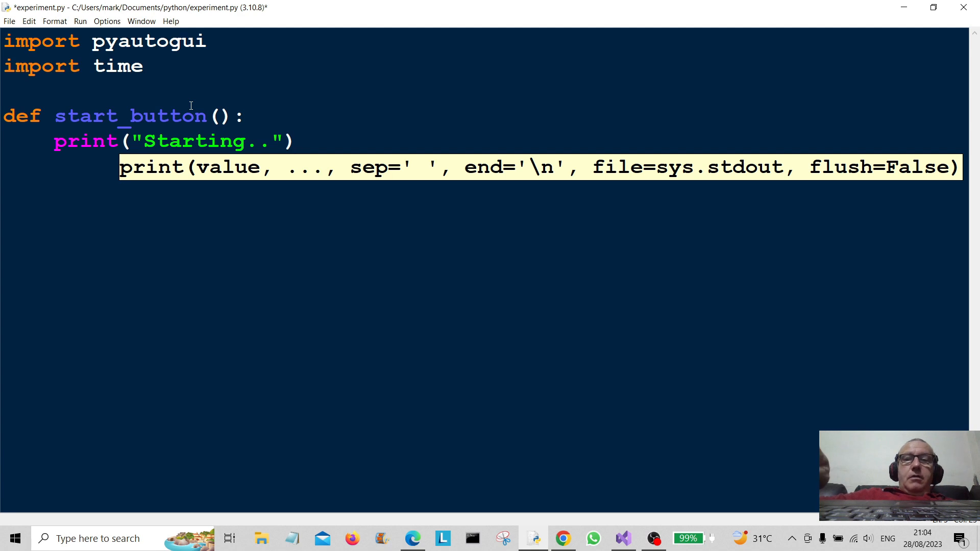
# Step: Add time.sleep(1) so start_button waits one second
pyautogui.write('ti')
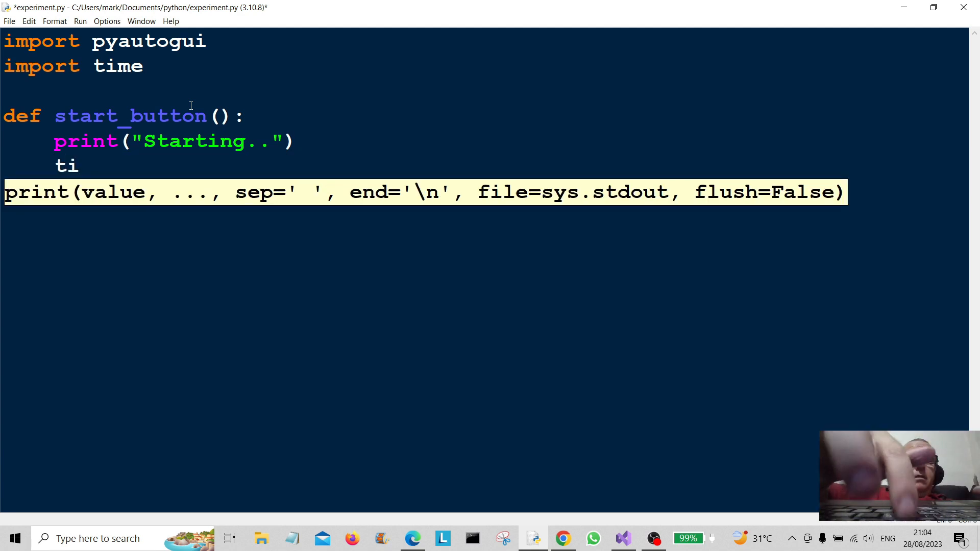
pyautogui.write('me.')
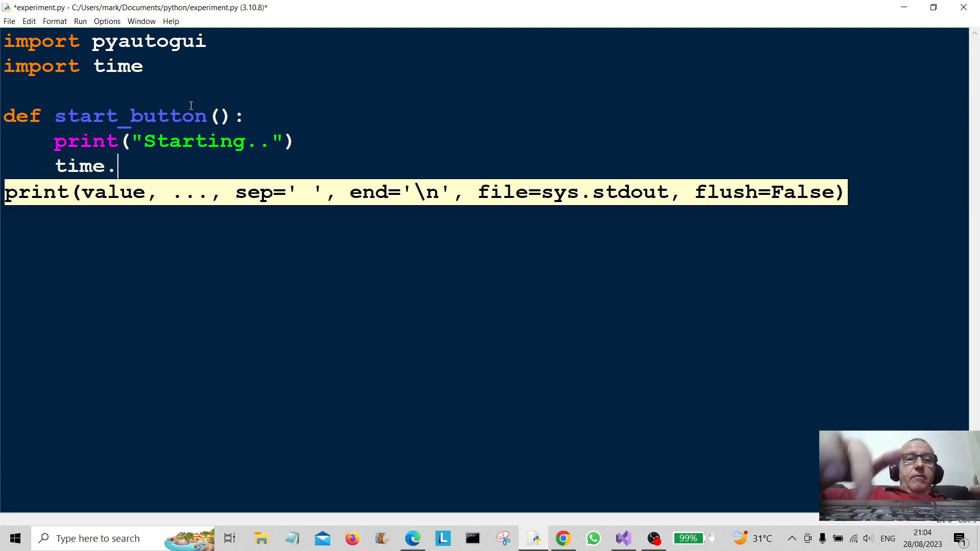
pyautogui.write('sleep')
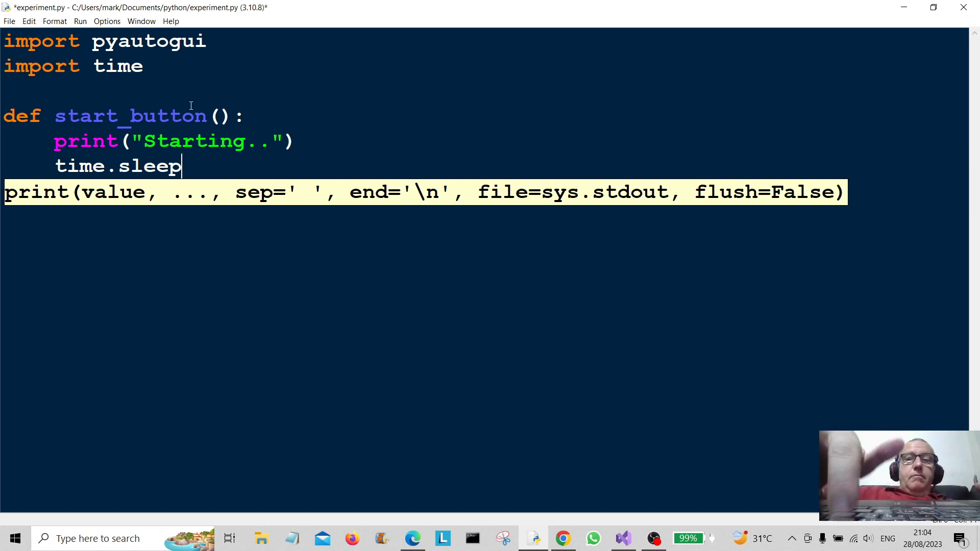
pyautogui.write('(1)')
pyautogui.write('p')
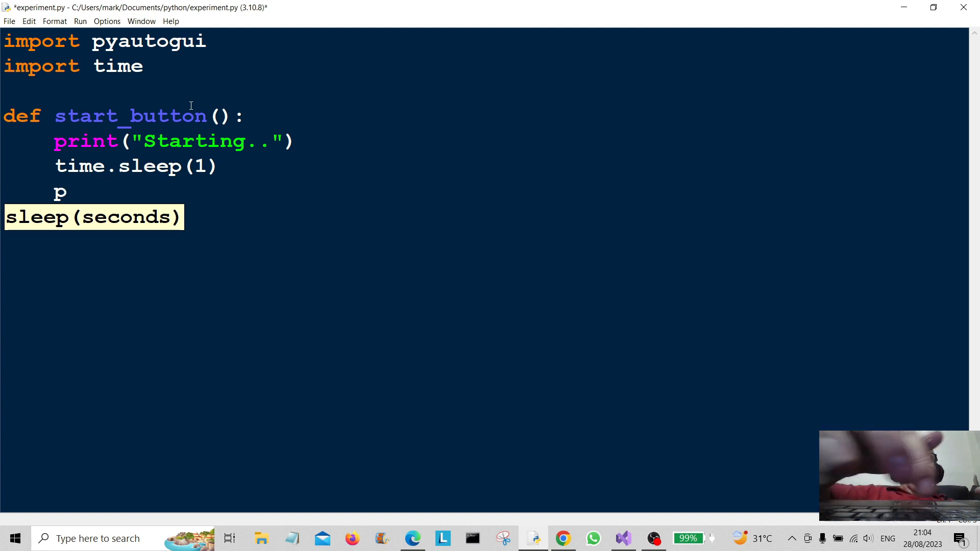
# Step: End start_button with pyautogui.press("win")
pyautogui.write('yau')
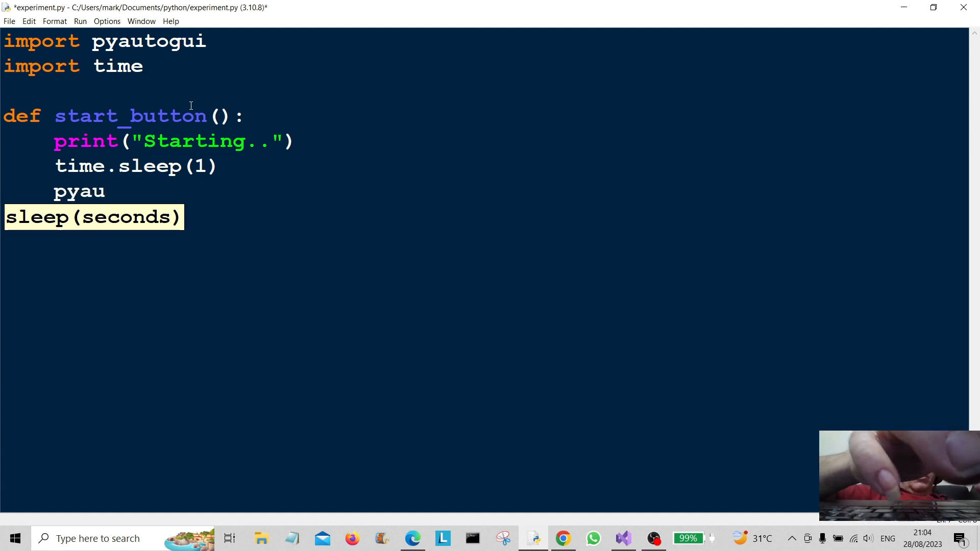
pyautogui.write('tog')
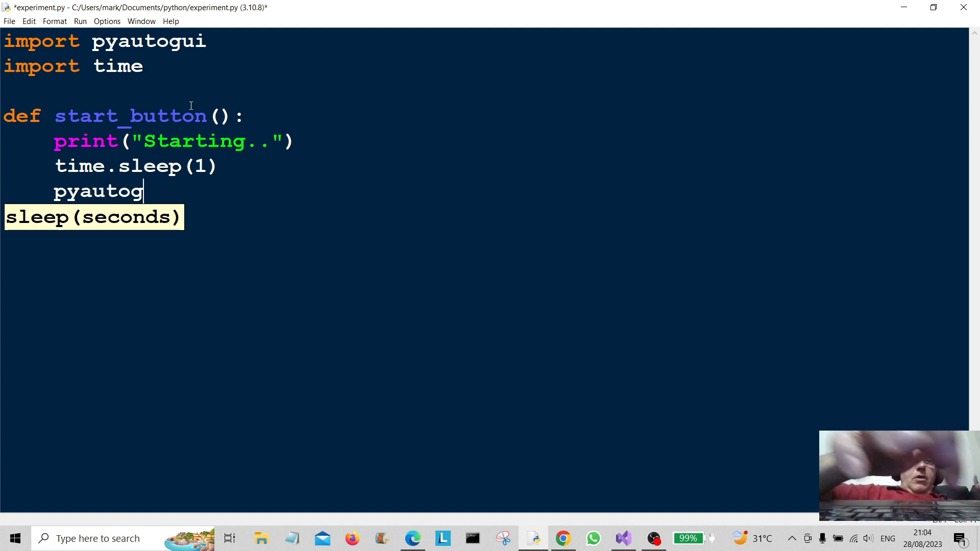
pyautogui.write('ui.')
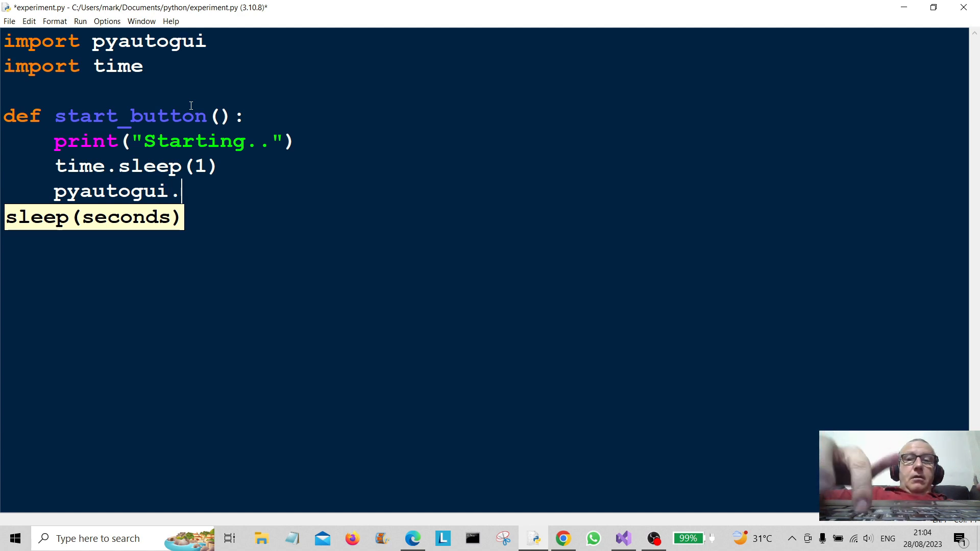
pyautogui.write('press')
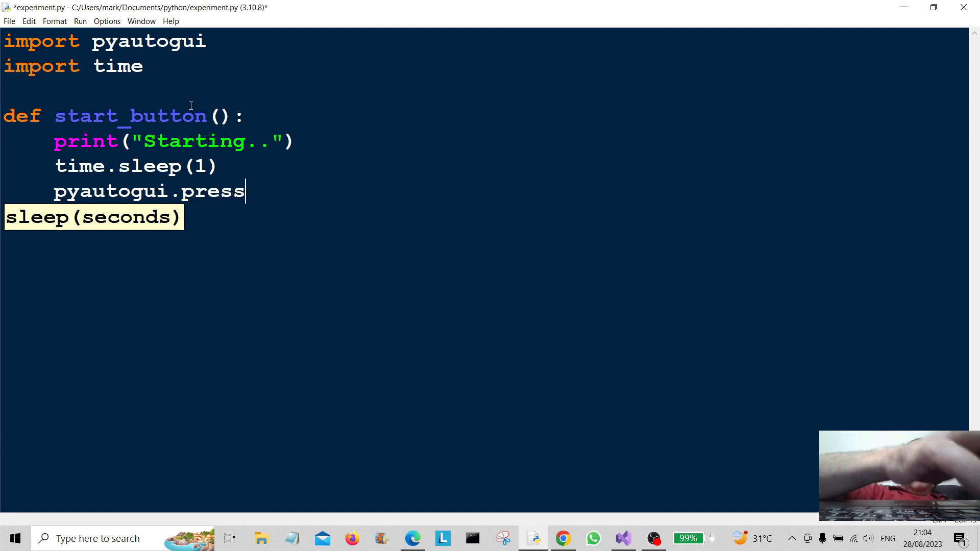
pyautogui.write('("')
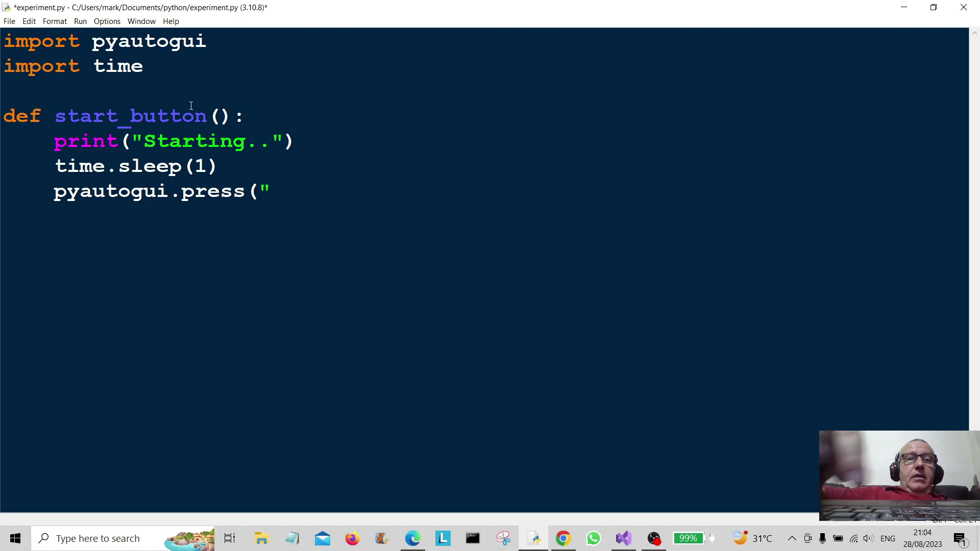
pyautogui.write('win')
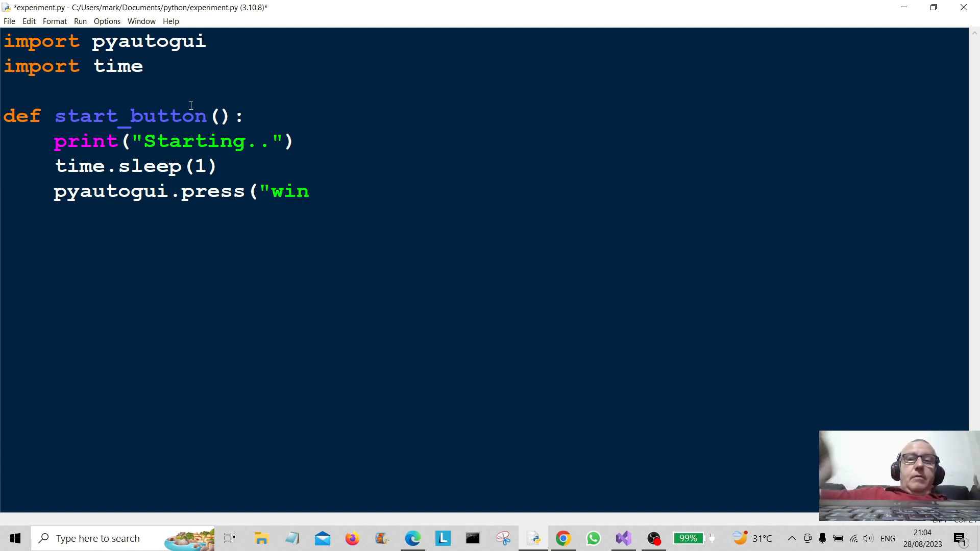
pyautogui.write('")')
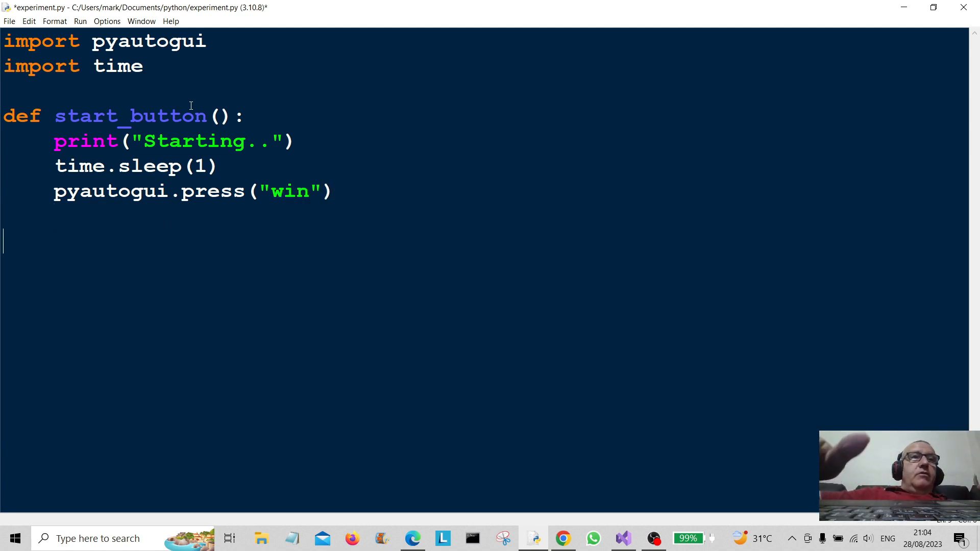
# Step: Call start_button() at the bottom of the script and save with Ctrl+S
pyautogui.write('s')
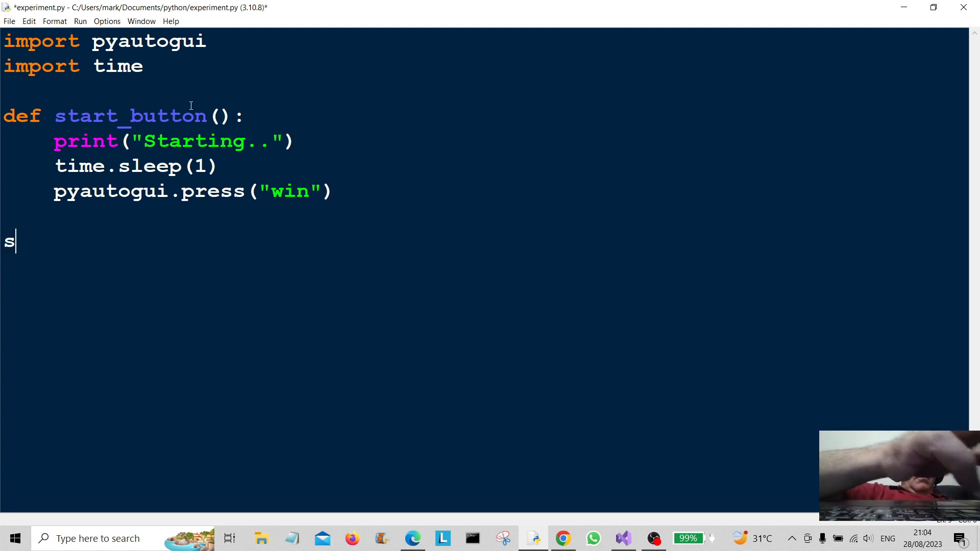
pyautogui.write('tart')
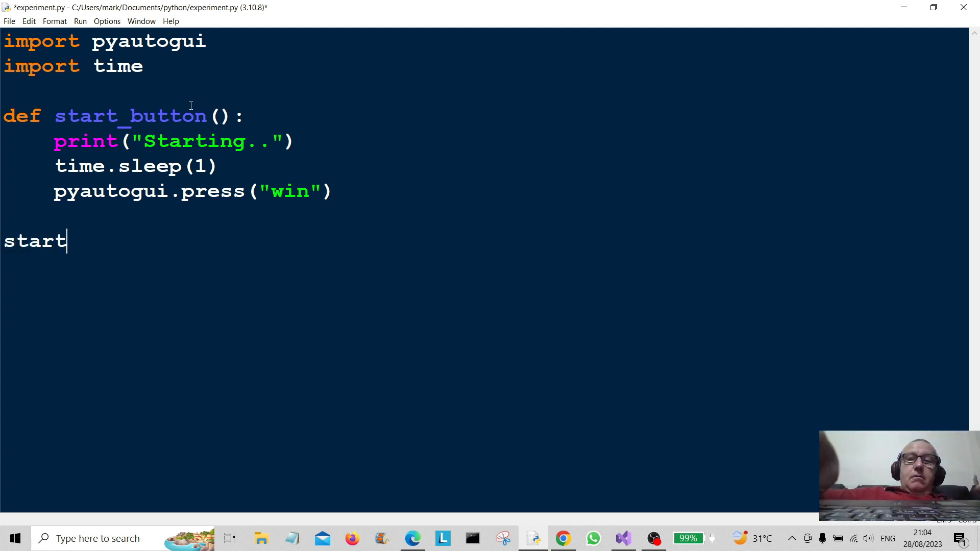
pyautogui.write('_butt')
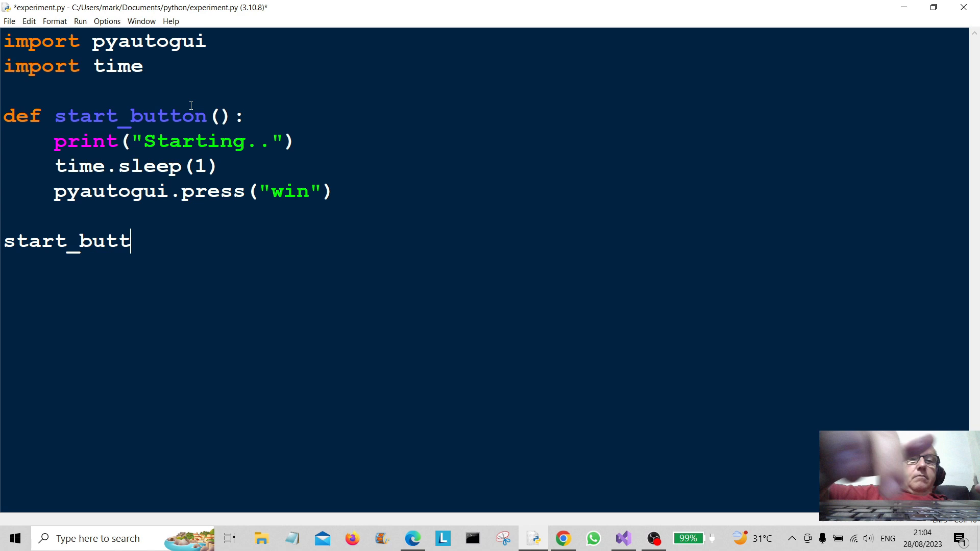
pyautogui.write('on()')
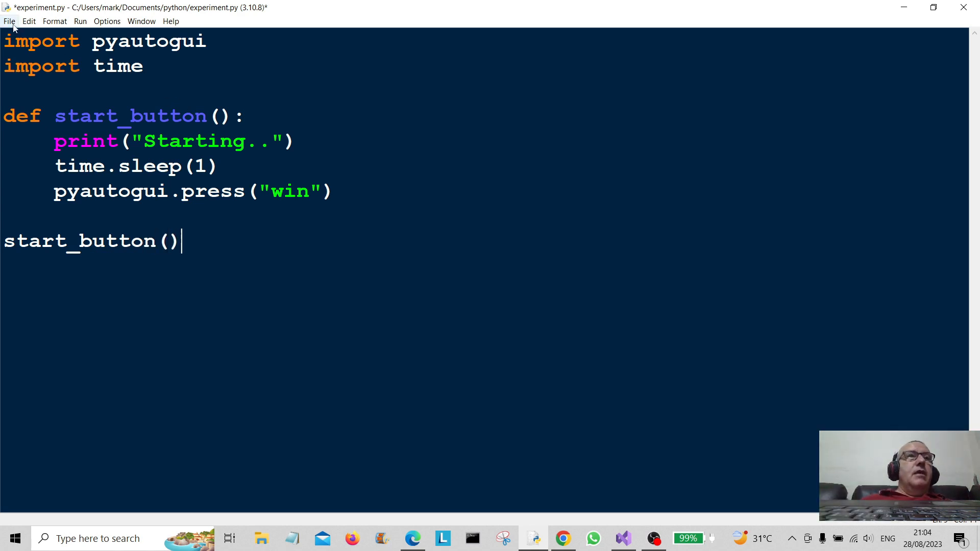
pyautogui.press('ctrl+s')
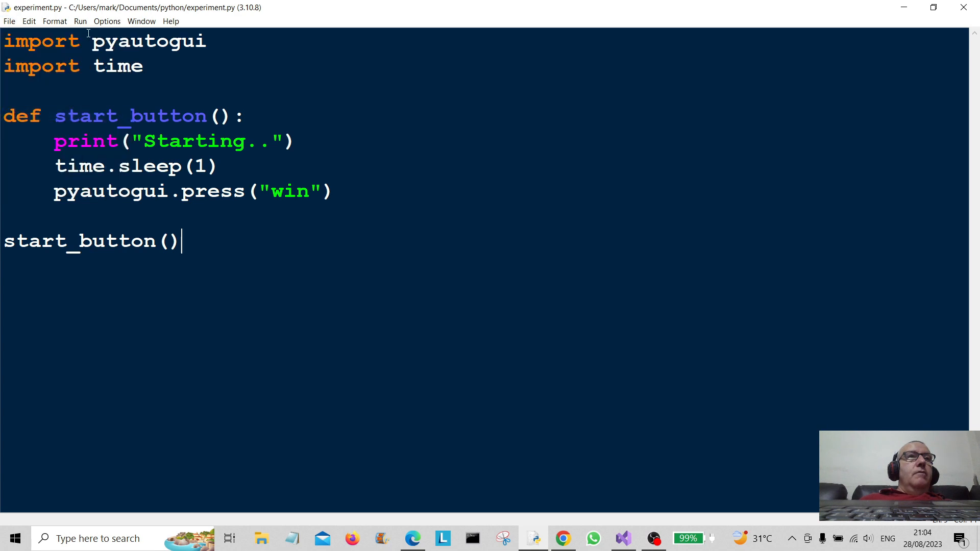
# Step: Run the module with F5 so the Start menu opens, then return to the editor
pyautogui.press('F5')
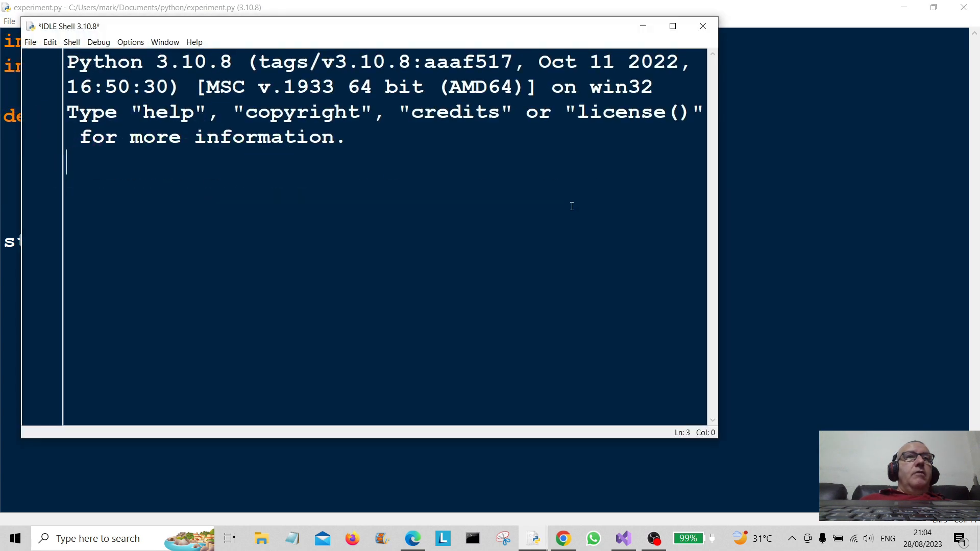
pyautogui.click(15, 538)
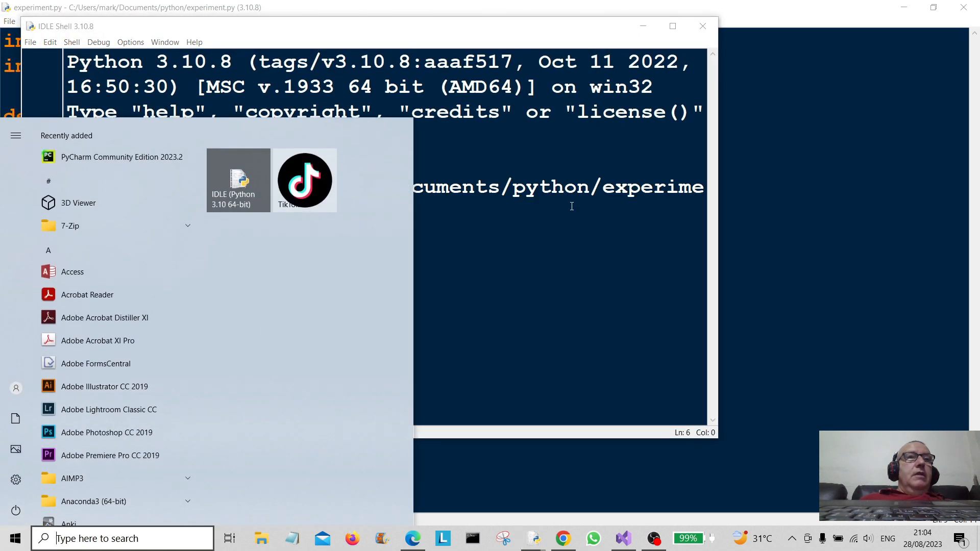
pyautogui.moveTo(191, 263)
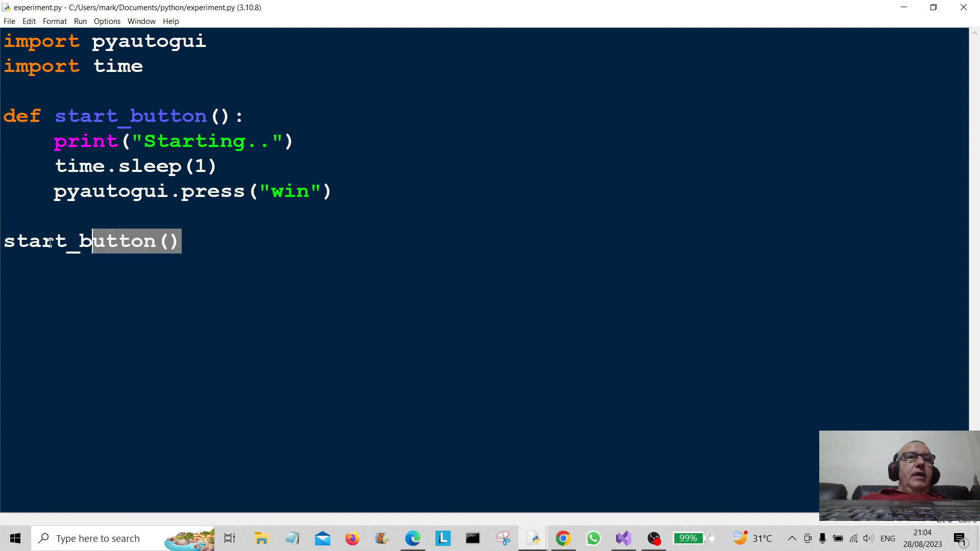
# Step: Replace the start_button() call with a new def press_multi_times(): line
pyautogui.press('Delete')
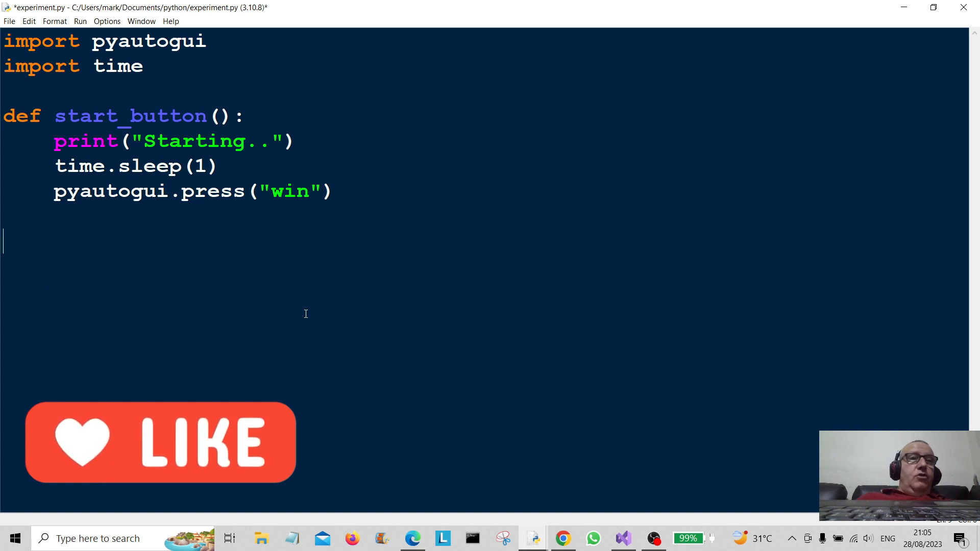
pyautogui.write('def')
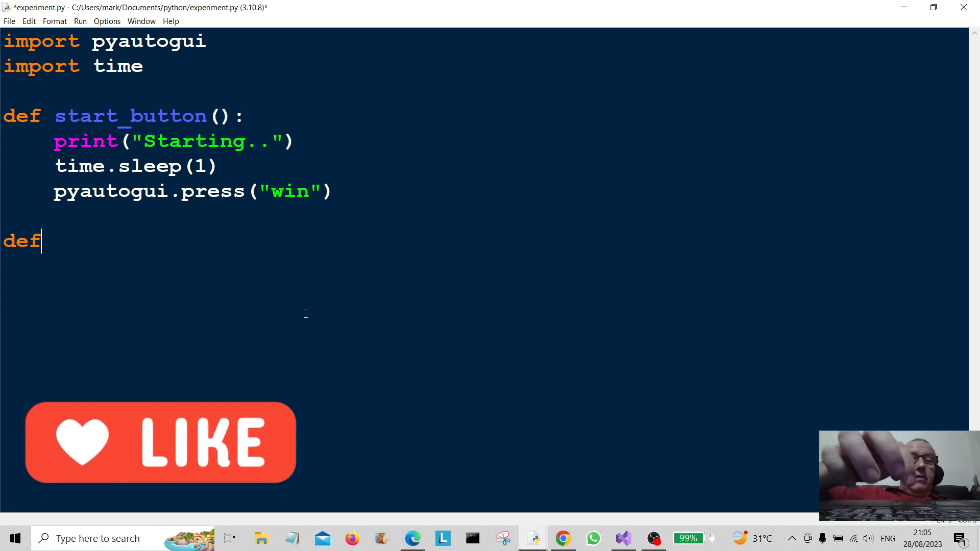
pyautogui.write('mult')
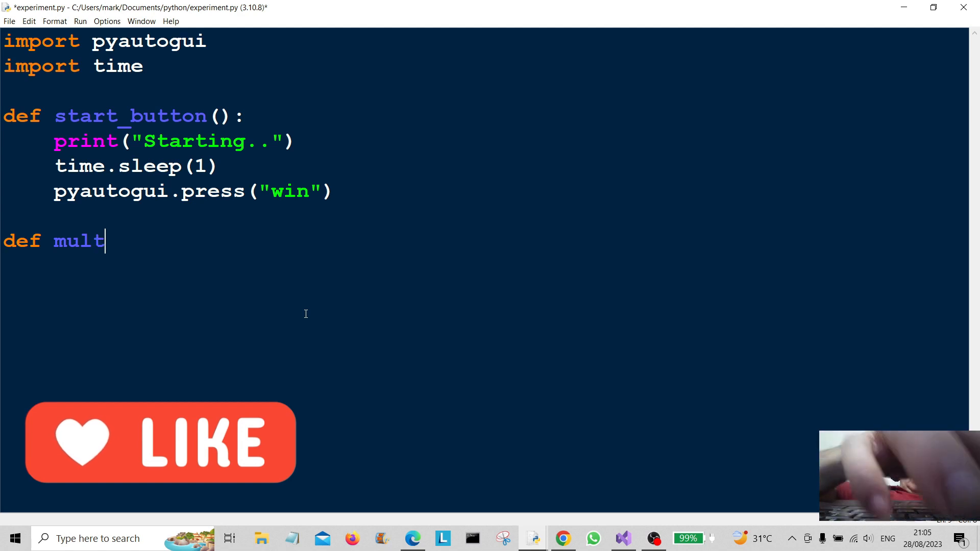
pyautogui.press('backspace')
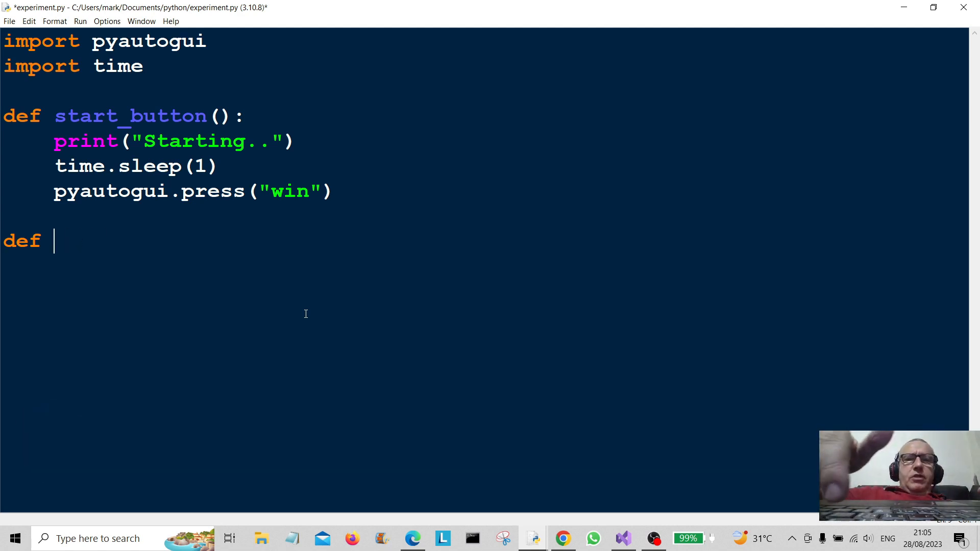
pyautogui.write('pres')
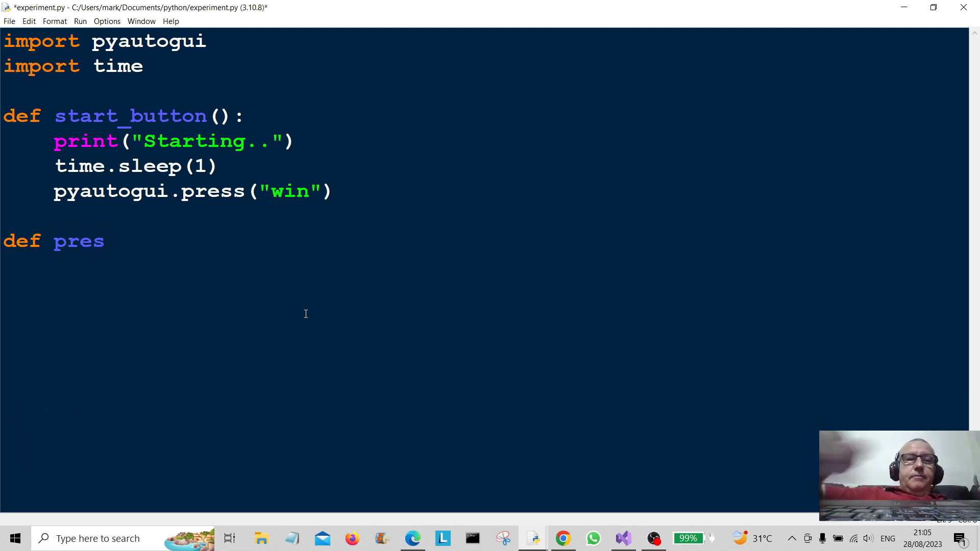
pyautogui.write('s_m')
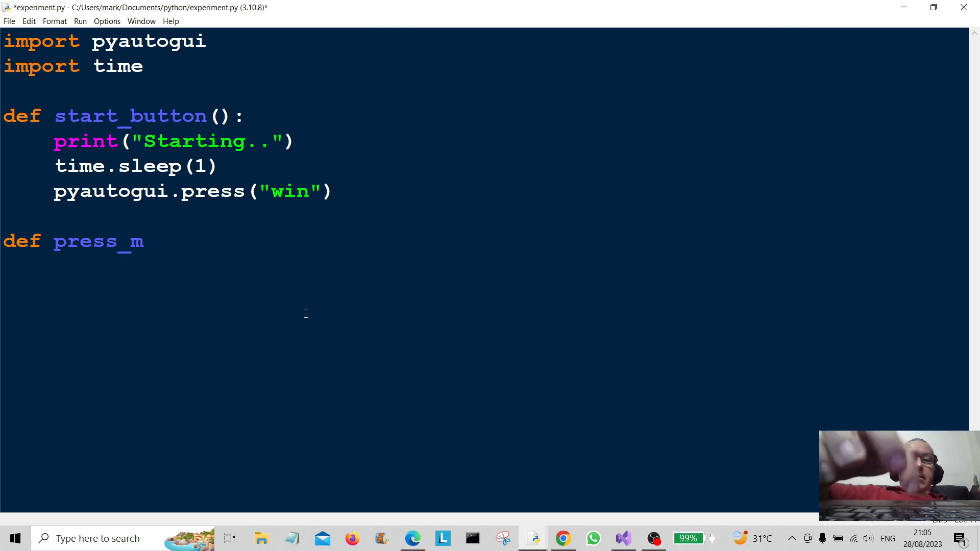
pyautogui.write('ulti')
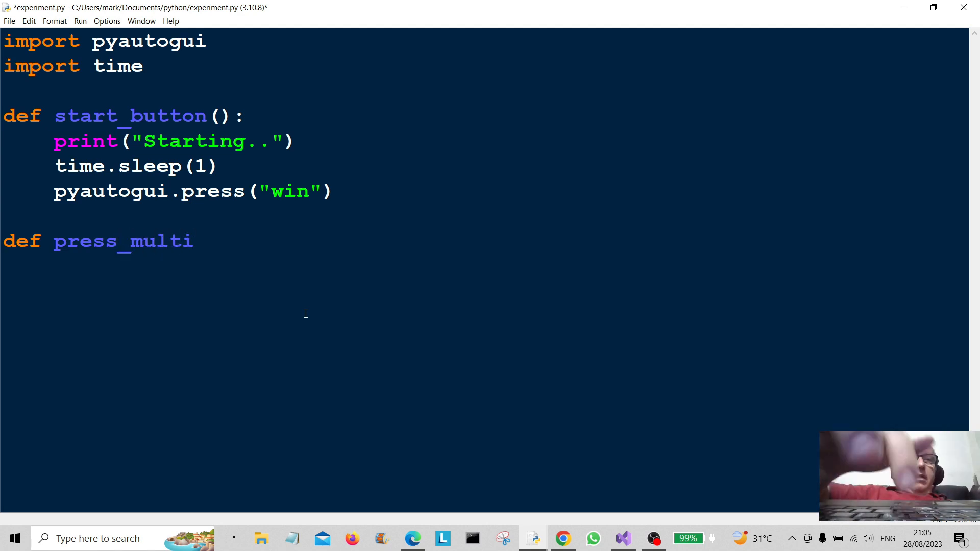
pyautogui.write('_ti')
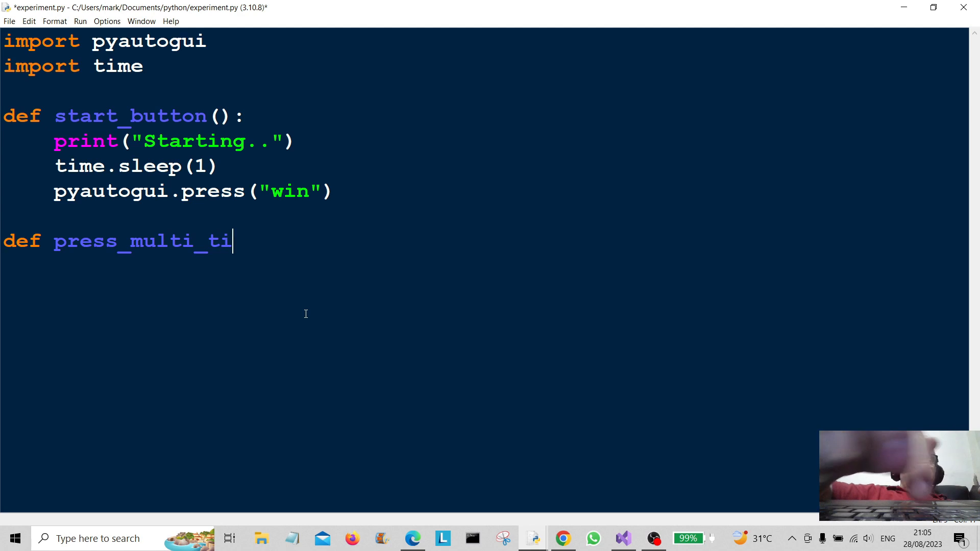
pyautogui.write('mes')
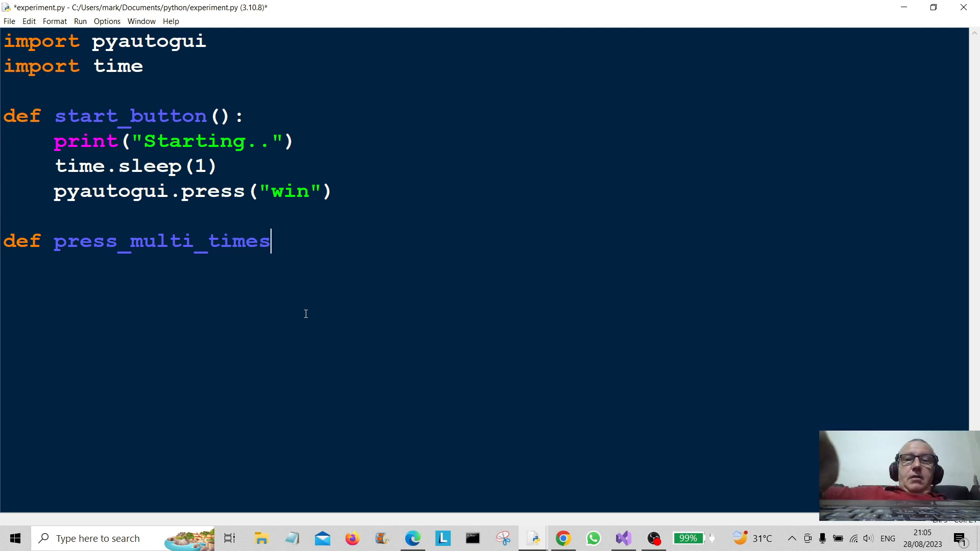
pyautogui.write('():')
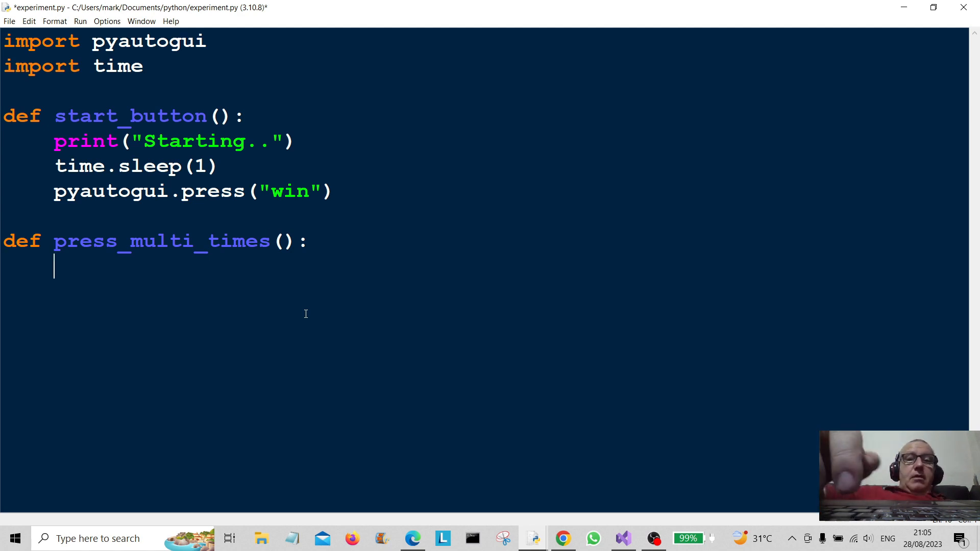
# Step: Have press_multi_times print "Pressing.."
pyautogui.write('prin')
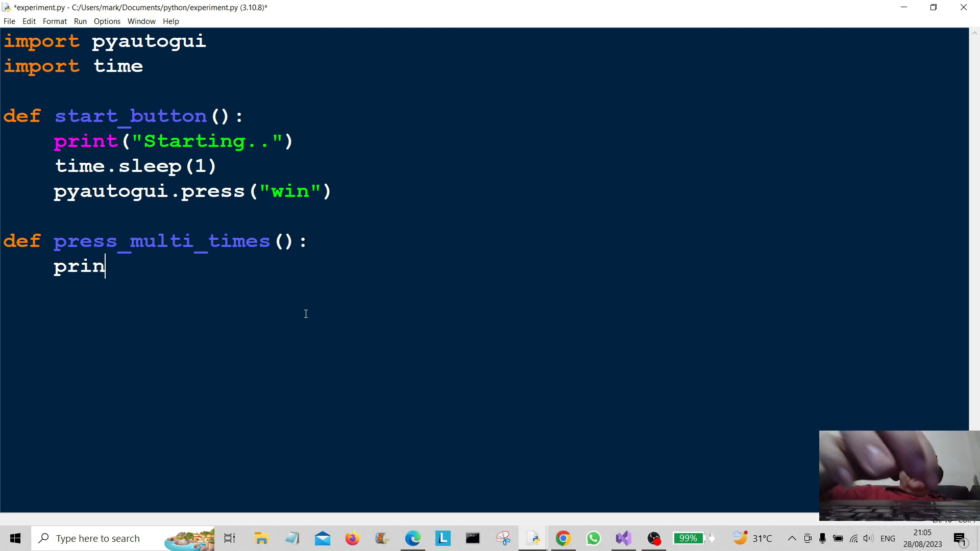
pyautogui.write('t(')
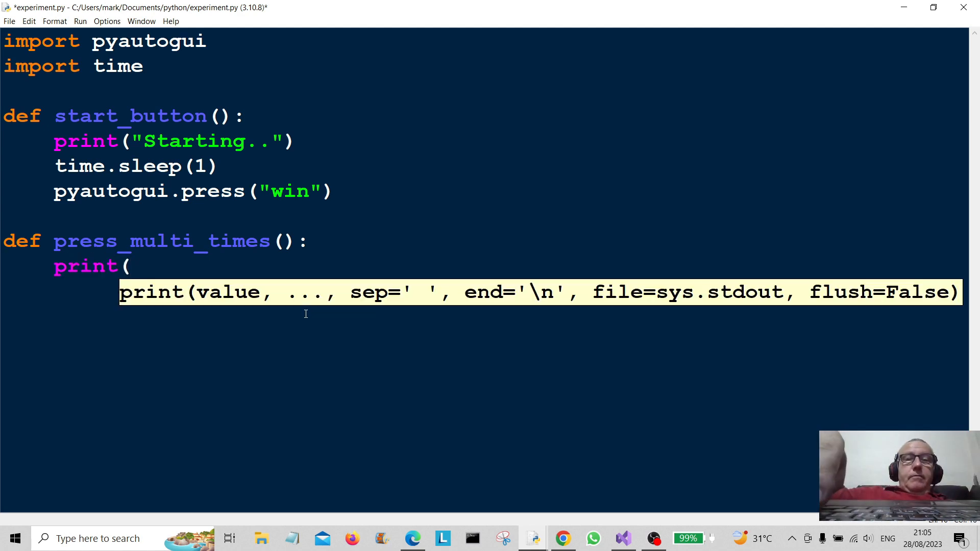
pyautogui.write('"P')
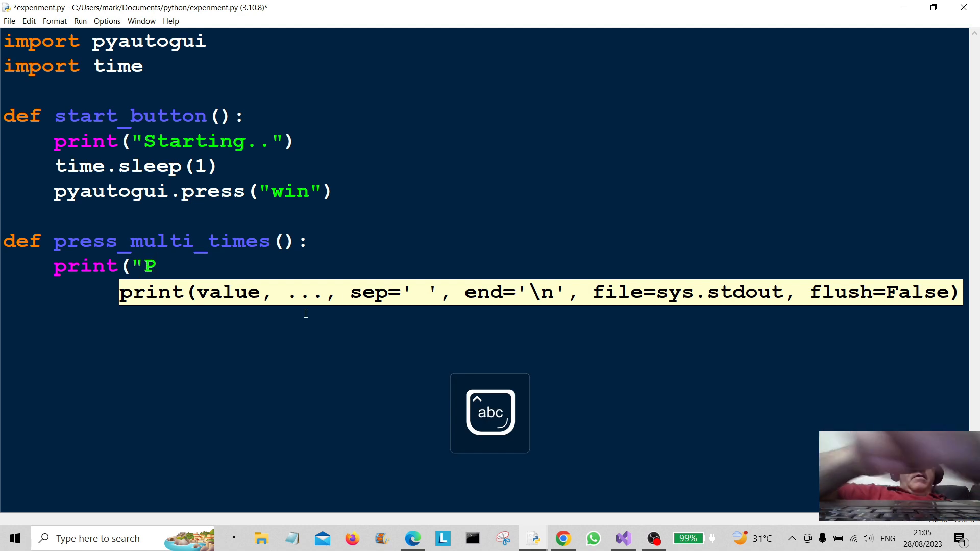
pyautogui.write('ressing')
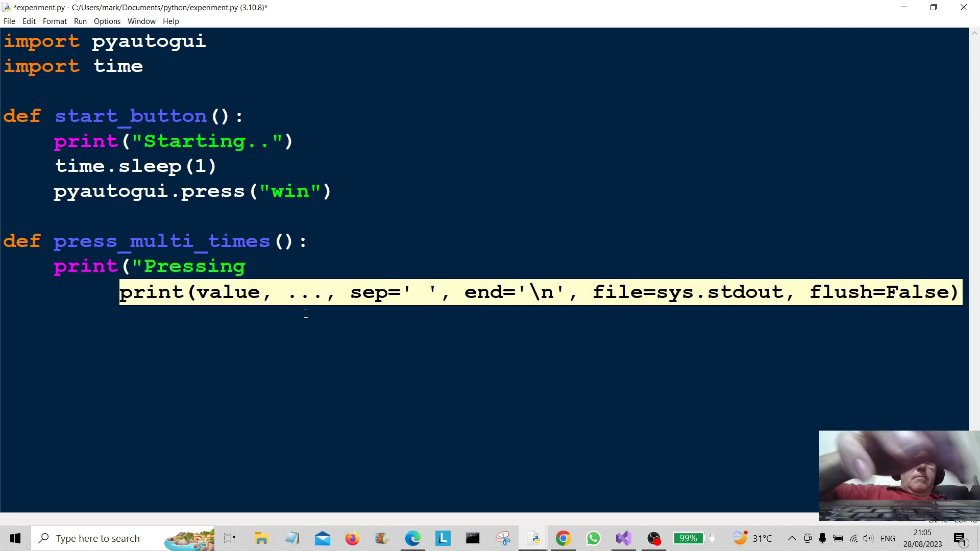
pyautogui.write('..')
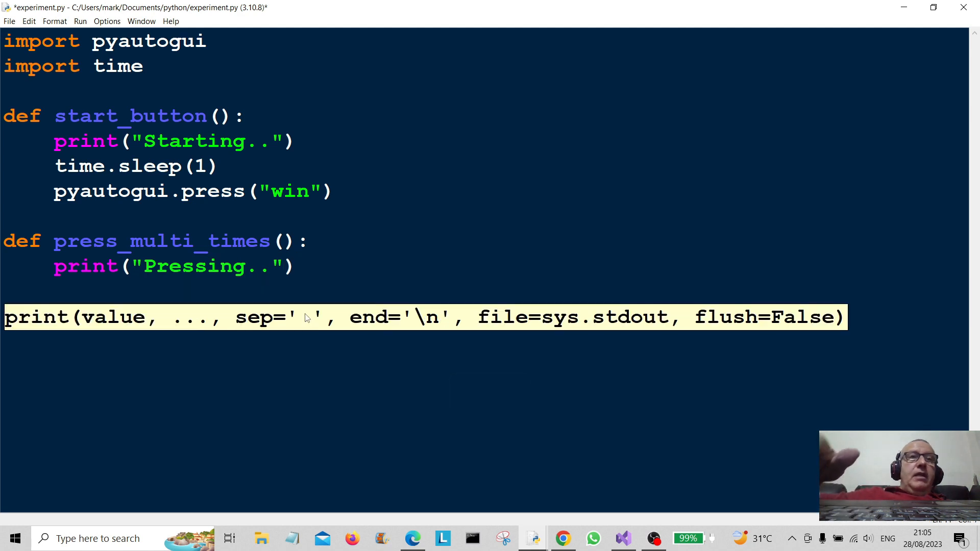
# Step: Add time.sleep(1) so press_multi_times waits one second
pyautogui.write('T')
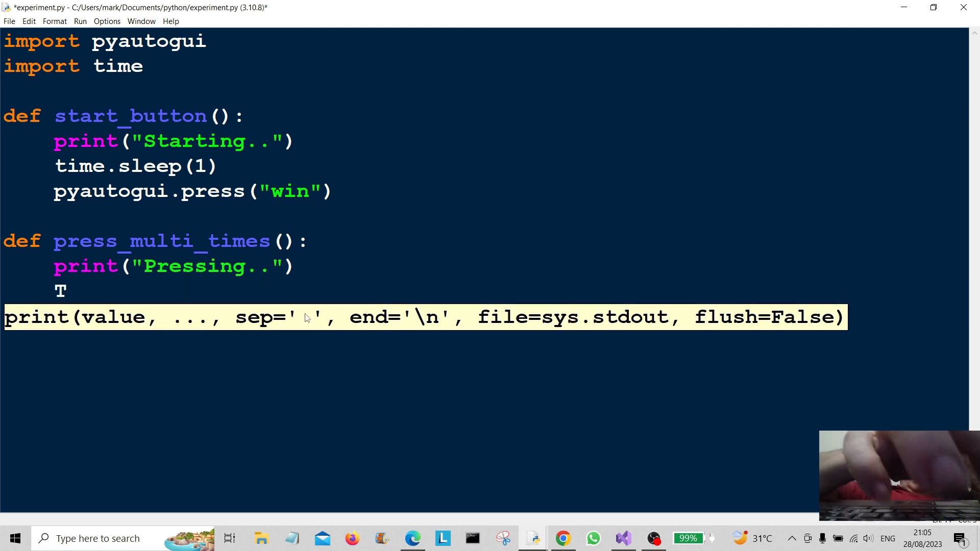
pyautogui.write('t')
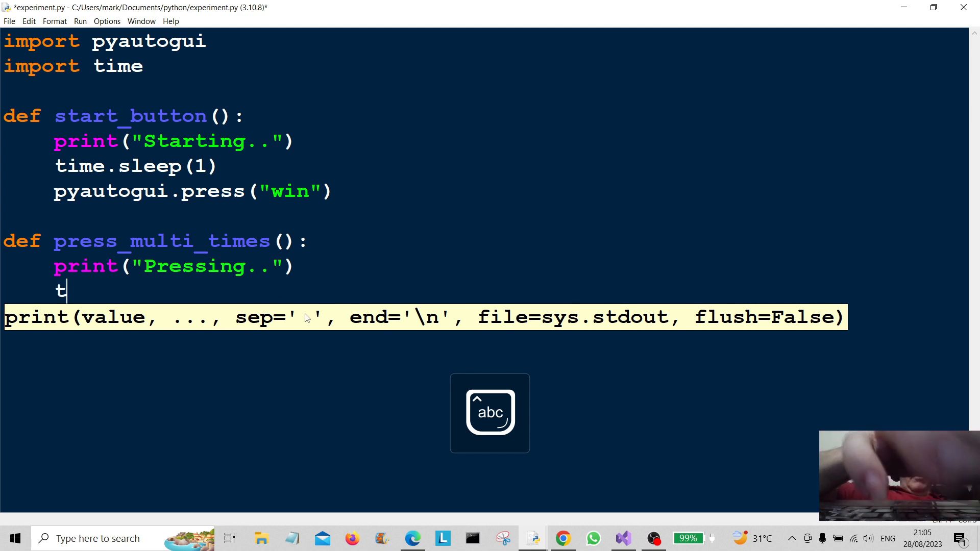
pyautogui.write('ime.')
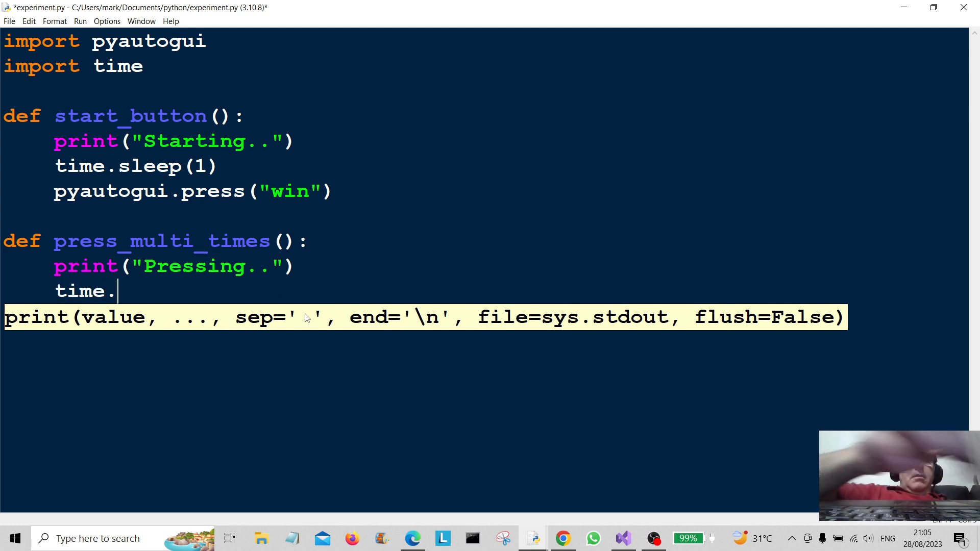
pyautogui.write('slee')
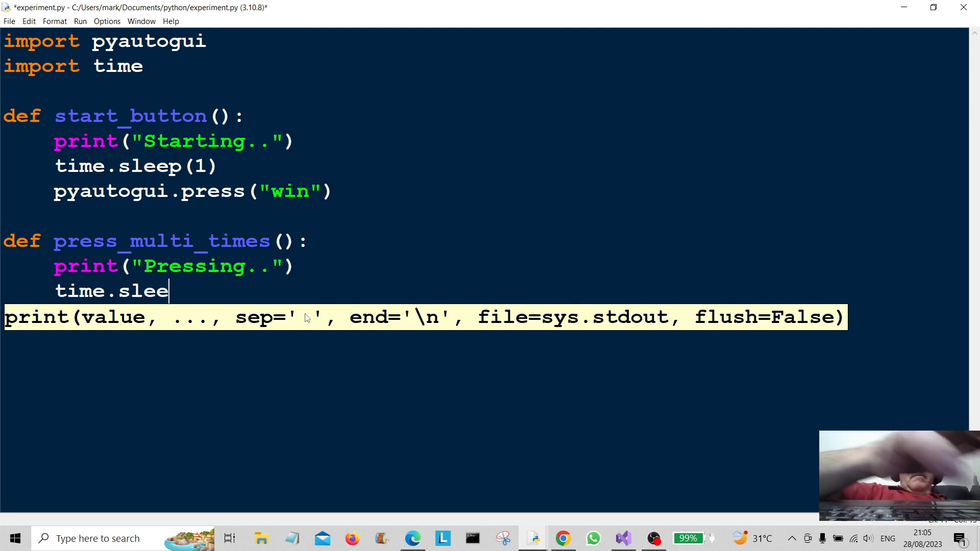
pyautogui.write('p(1')
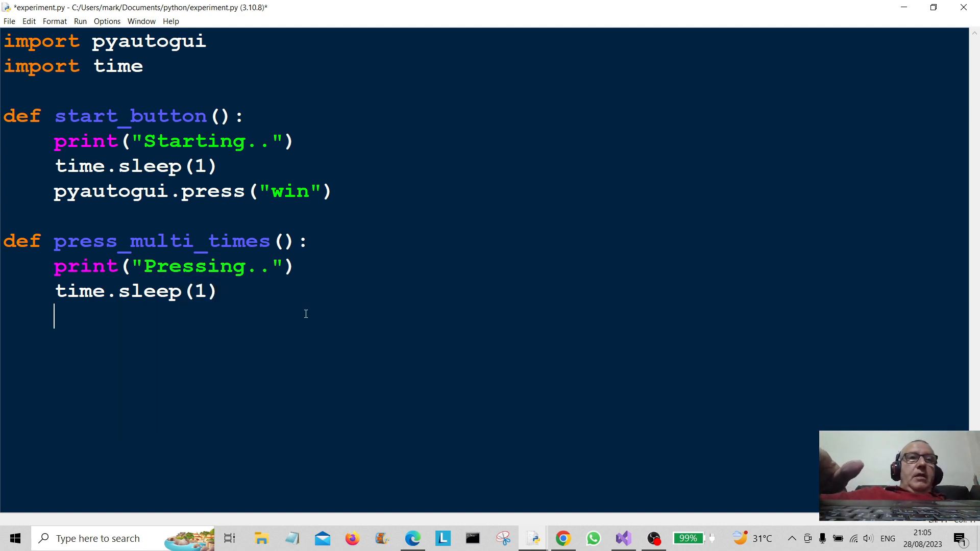
# Step: Add a 'for x in range(100):' loop inside press_multi_times
pyautogui.write('for')
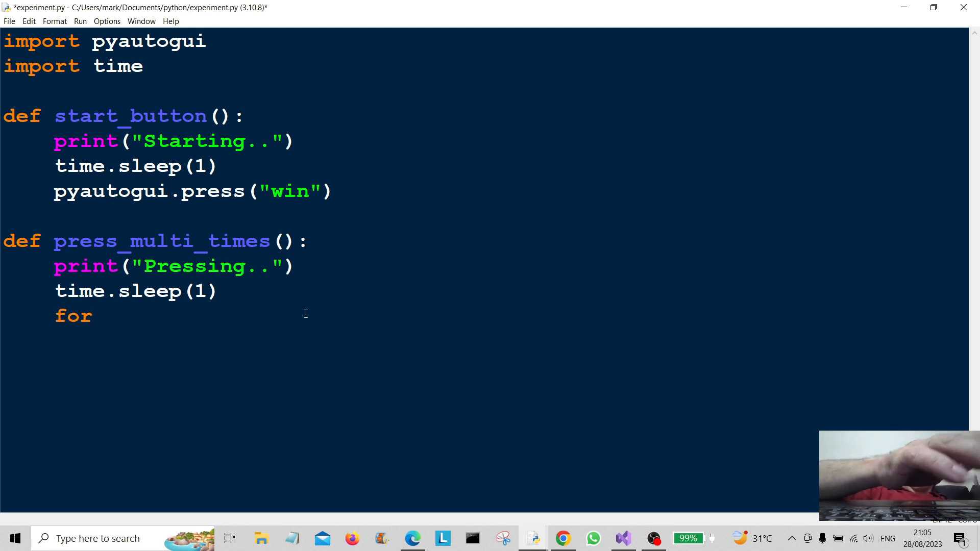
pyautogui.write('x in')
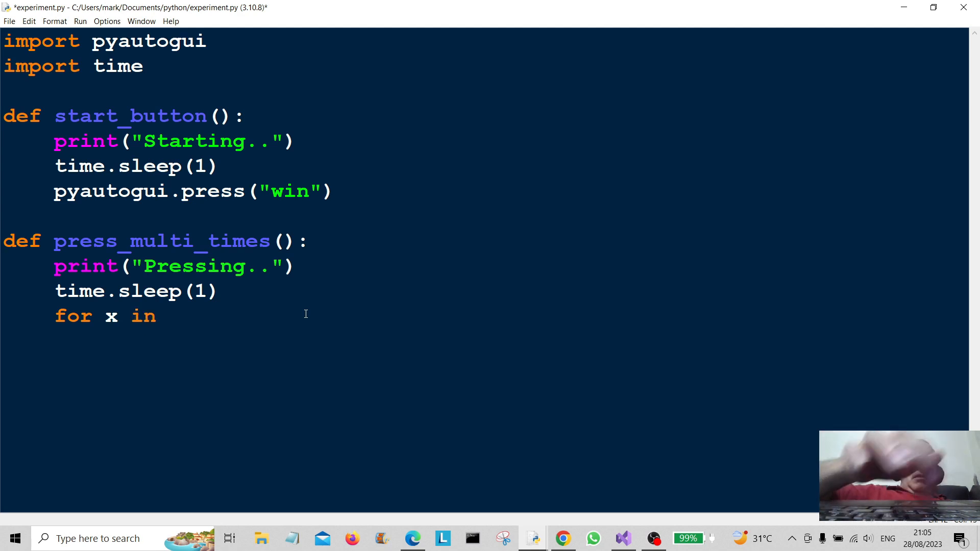
pyautogui.write('range')
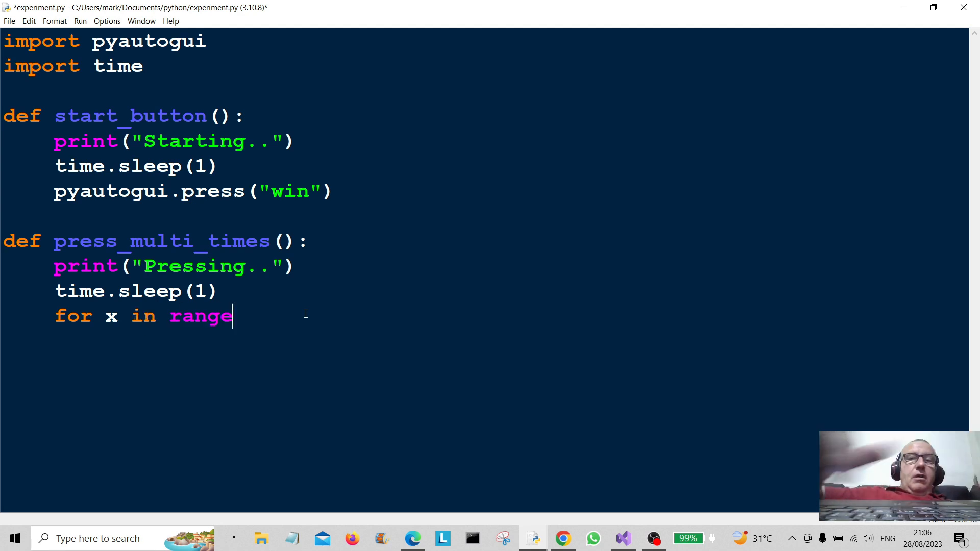
pyautogui.write('(1')
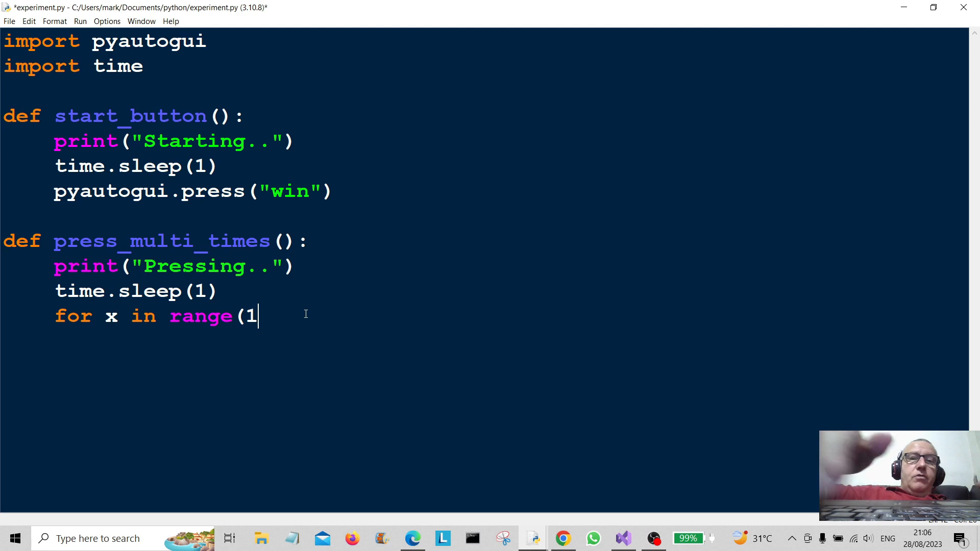
pyautogui.write('00)')
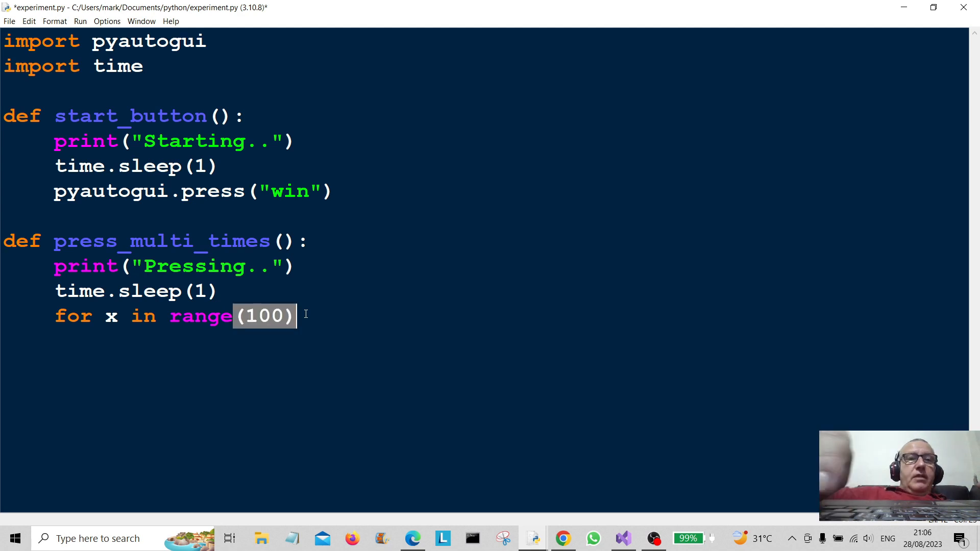
pyautogui.write(':')
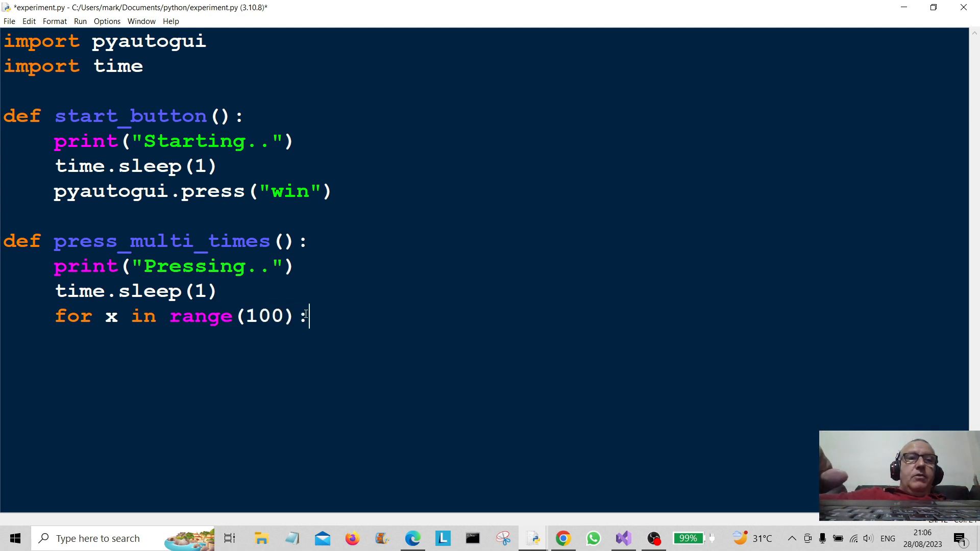
# Step: Make the loop body call pyautogui.press("win")
pyautogui.write('p')
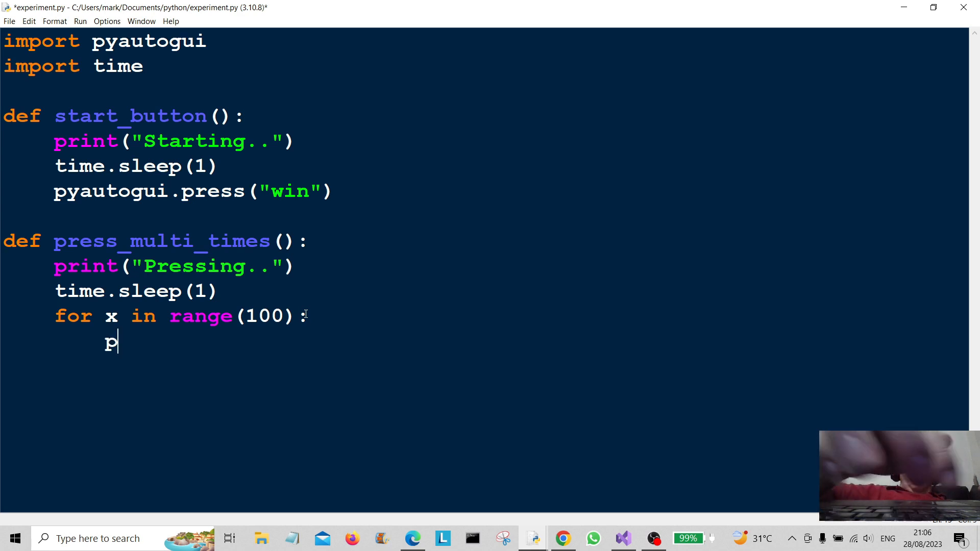
pyautogui.write('yau')
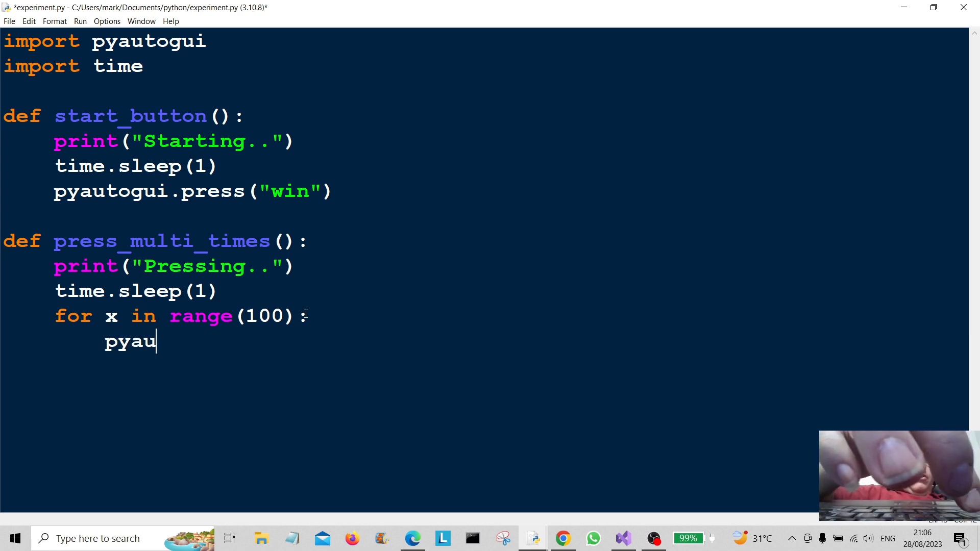
pyautogui.write('togu')
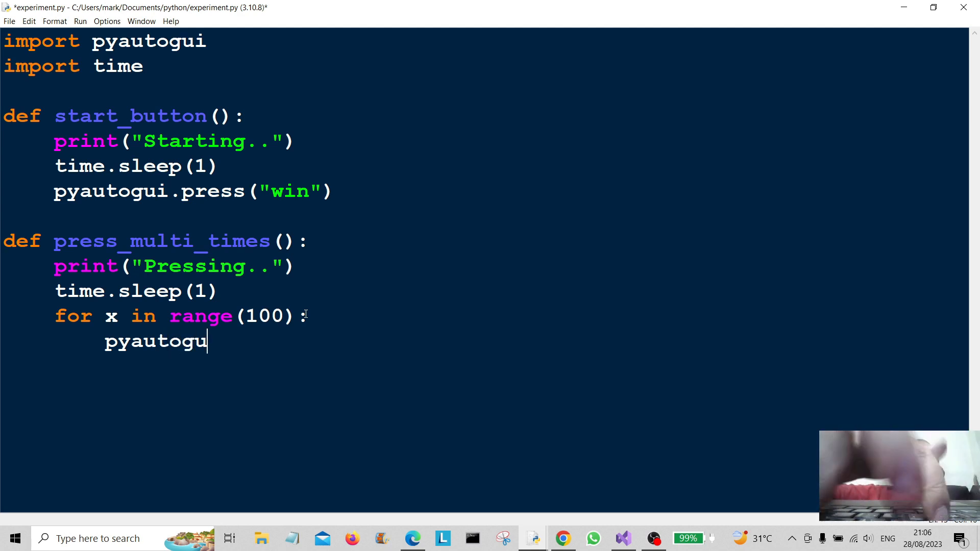
pyautogui.write('i.')
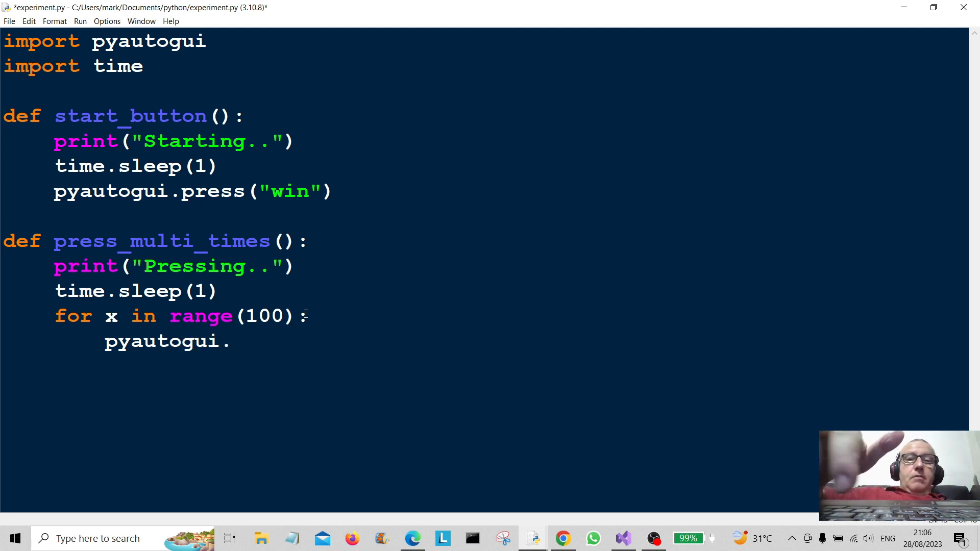
pyautogui.write('press')
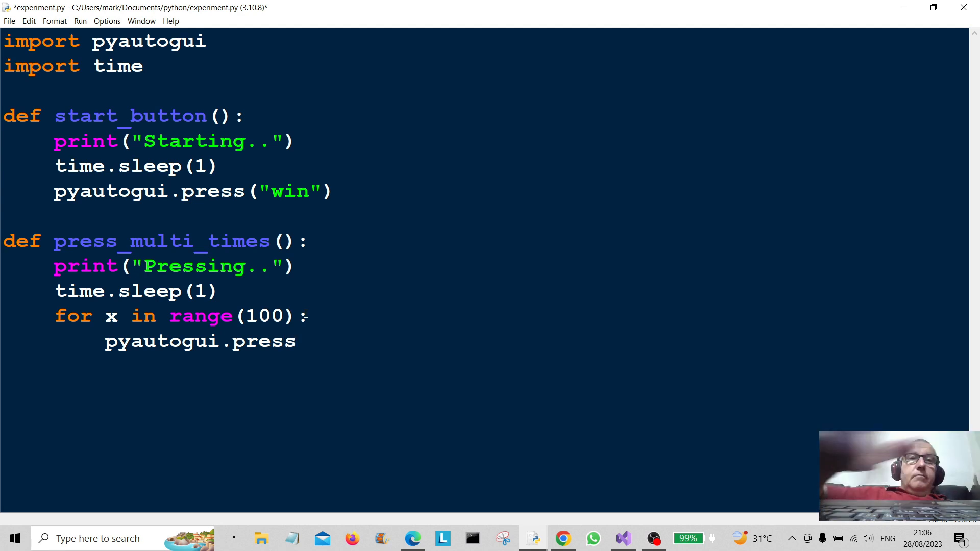
pyautogui.write('(')
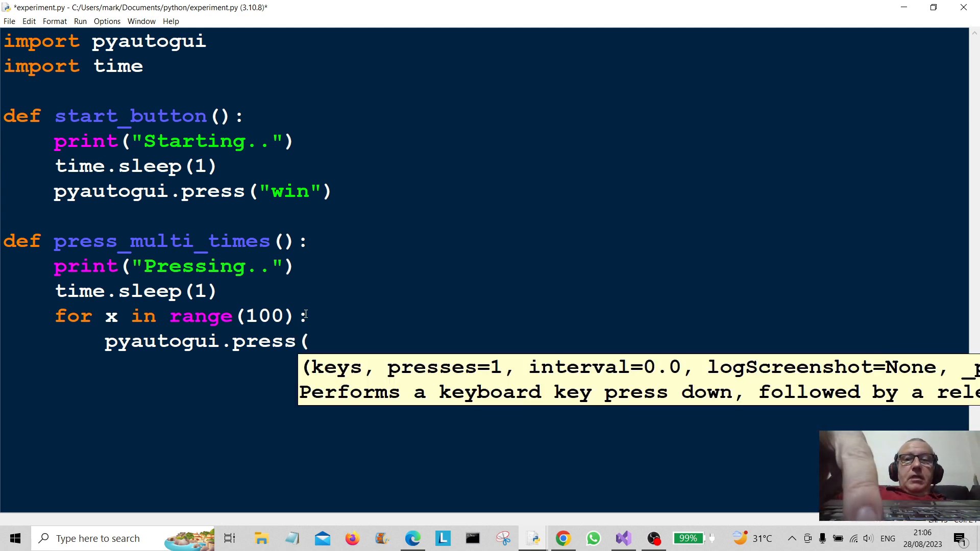
pyautogui.write('"w')
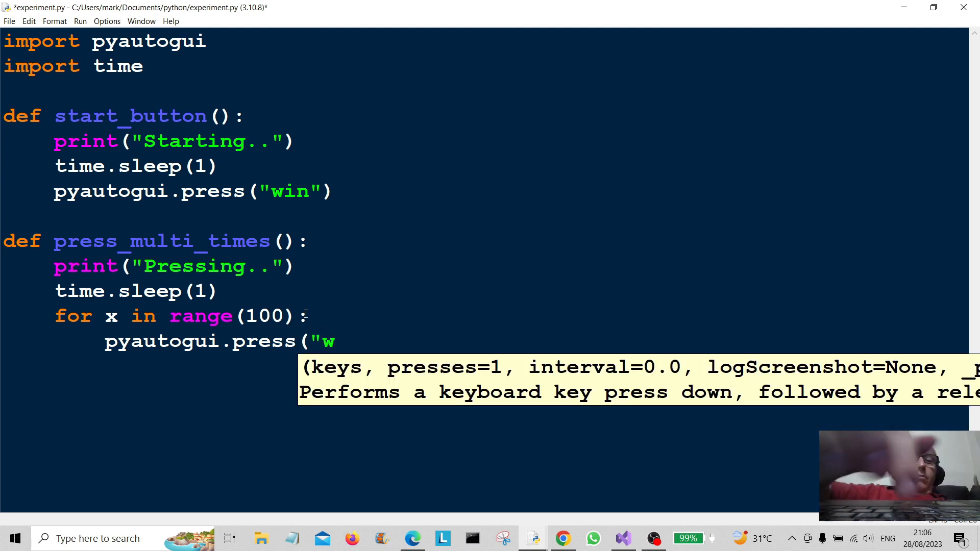
pyautogui.write('in")')
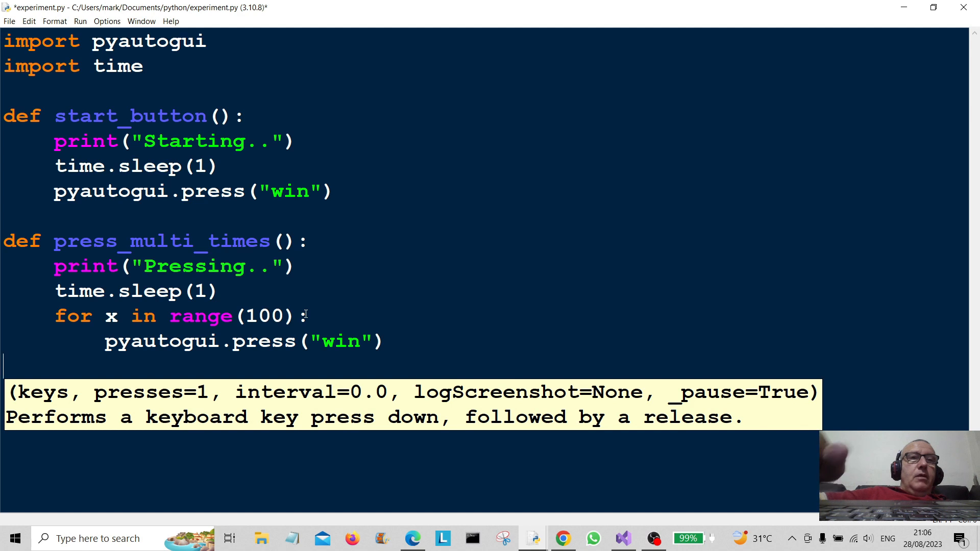
# Step: Call press_multi_times() at the bottom of the script
pyautogui.write('press')
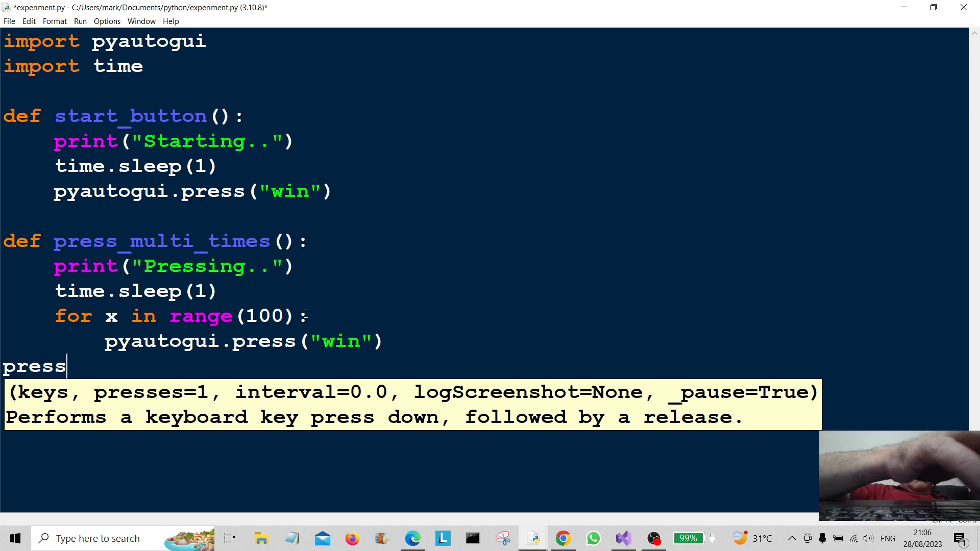
pyautogui.write('_mu')
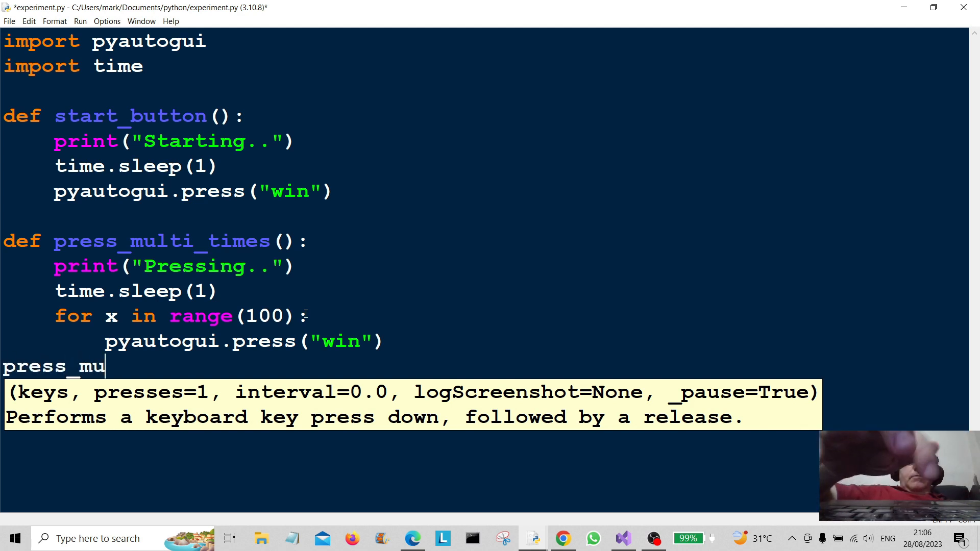
pyautogui.write('lti')
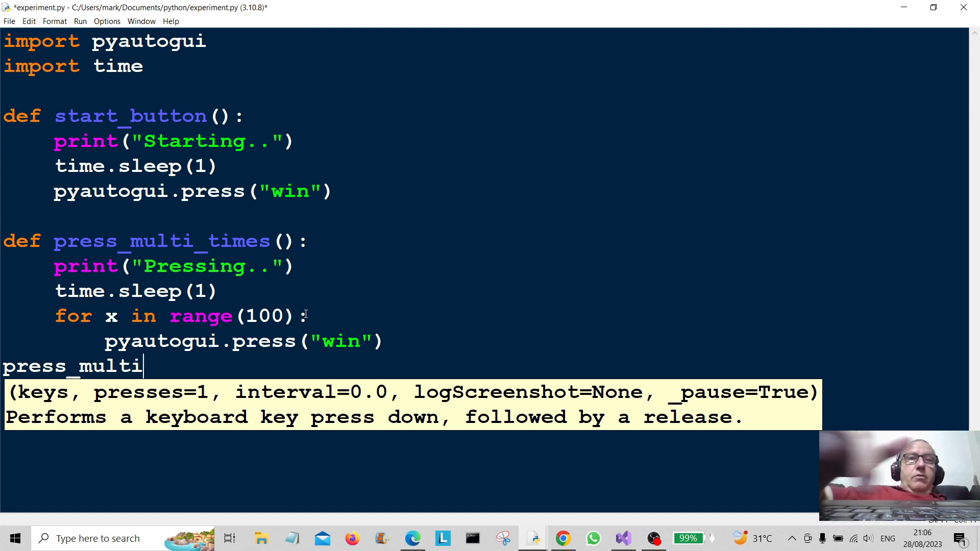
pyautogui.write('_t')
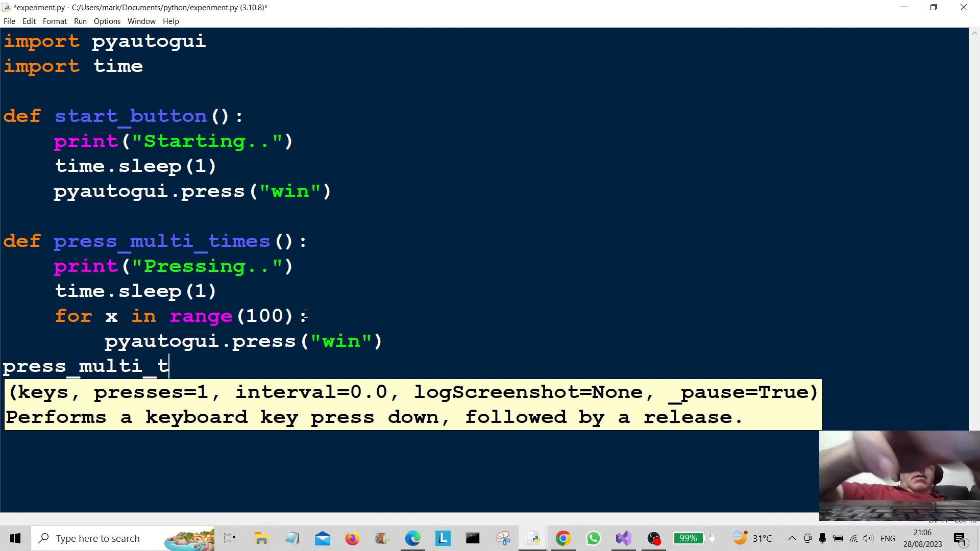
pyautogui.write('imes')
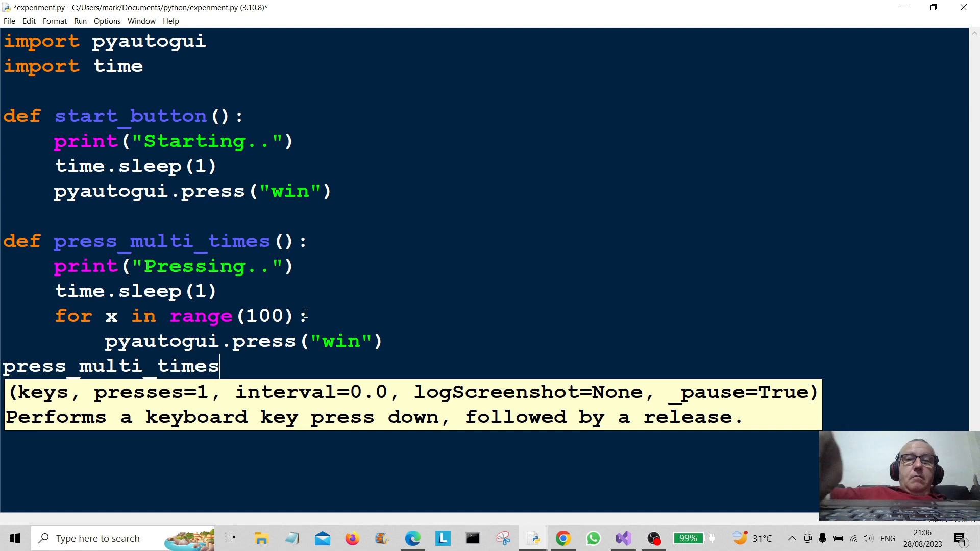
pyautogui.write('()')
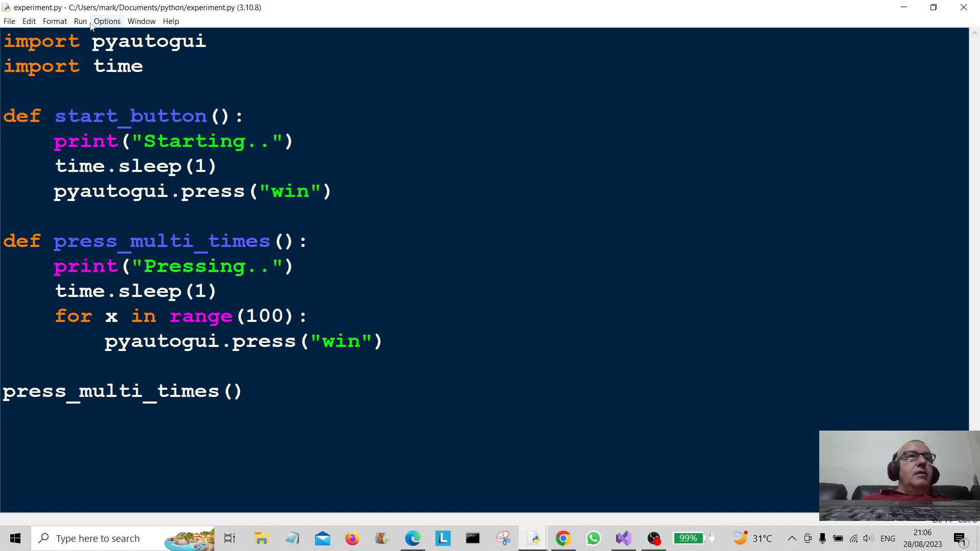
# Step: Run the script so the shell prints Pressing.., then return to the editor
pyautogui.click(80, 21)
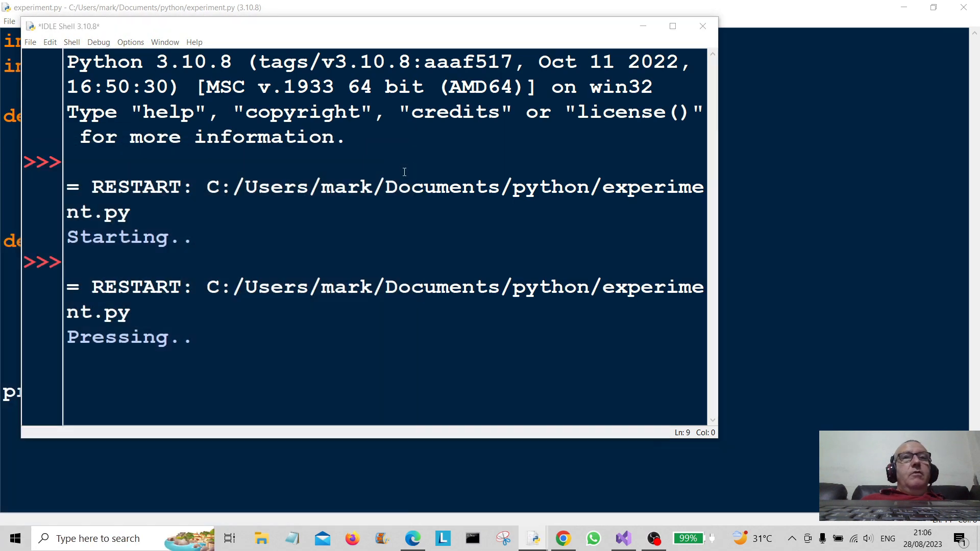
pyautogui.click(13, 538)
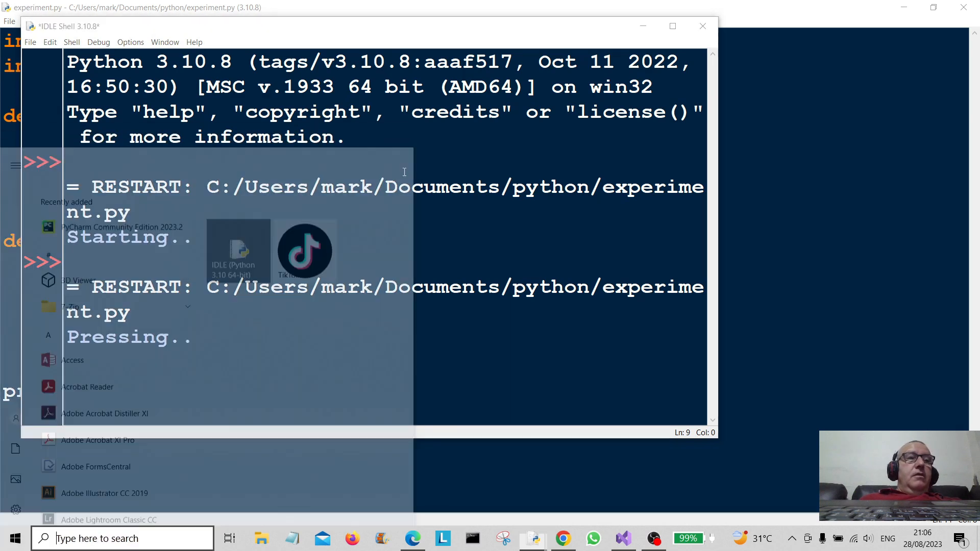
pyautogui.scroll(-3)
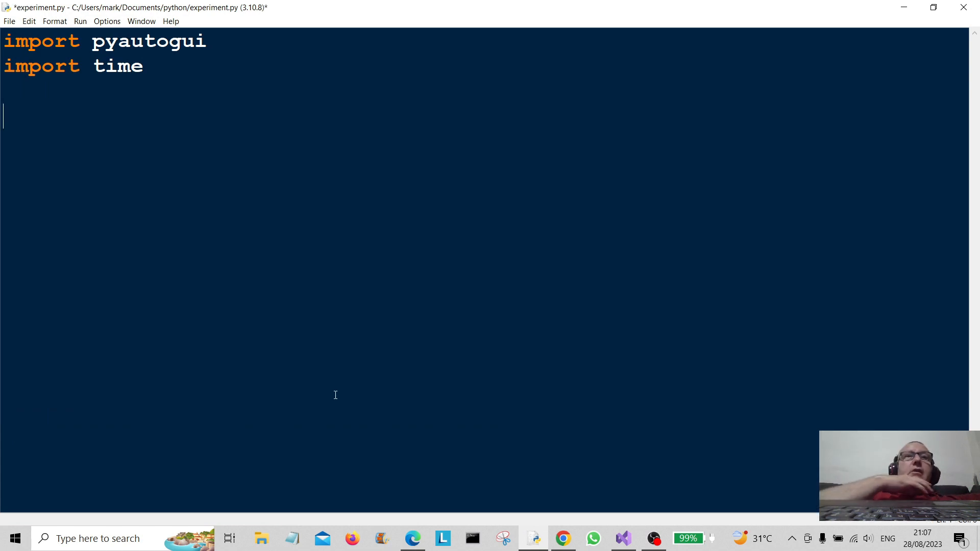
pyautogui.moveTo(326, 386)
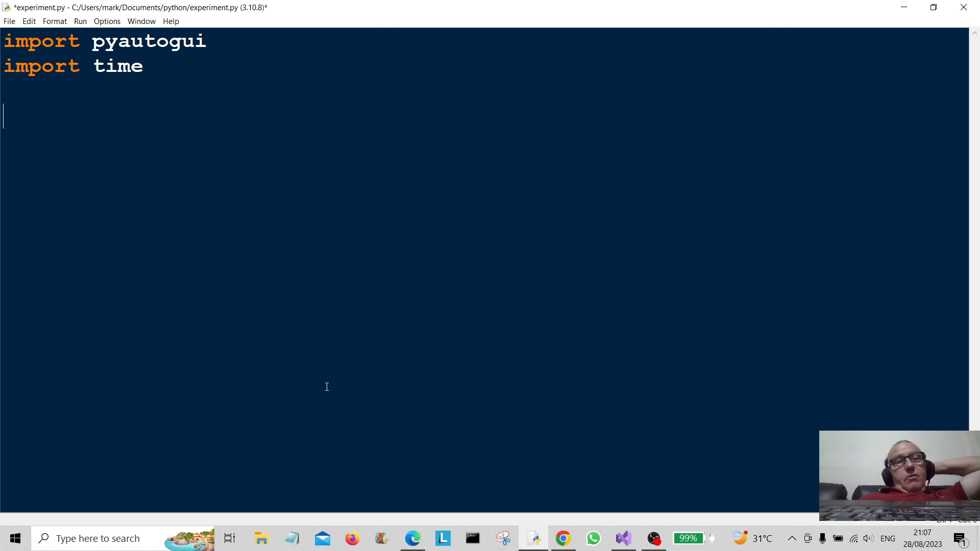
# Step: Define press_loop() starting with x = 0
pyautogui.write('d')
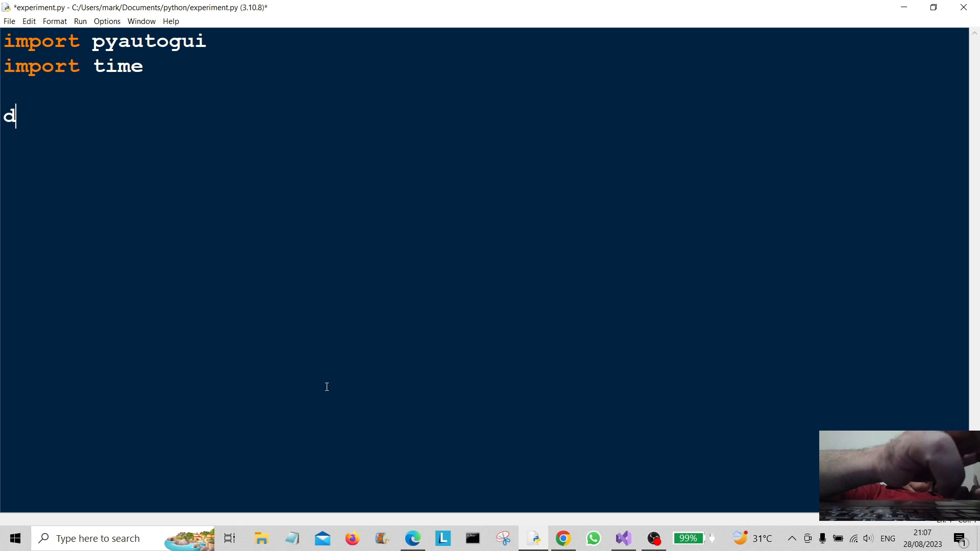
pyautogui.write('ef')
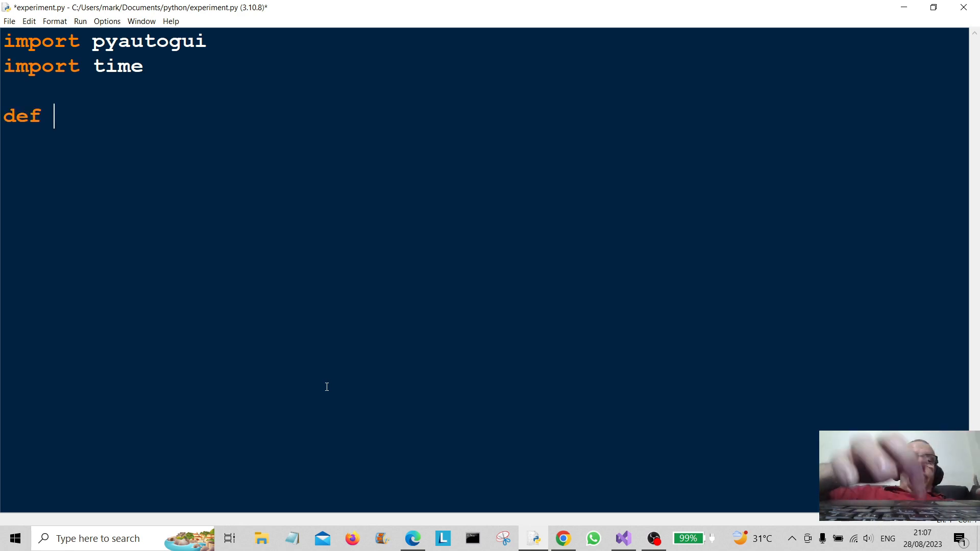
pyautogui.write('press')
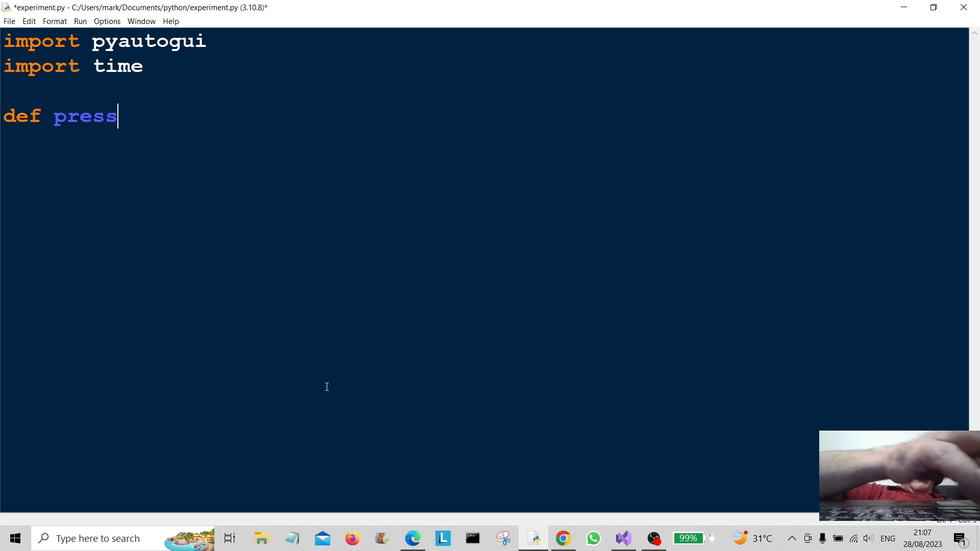
pyautogui.write('_l')
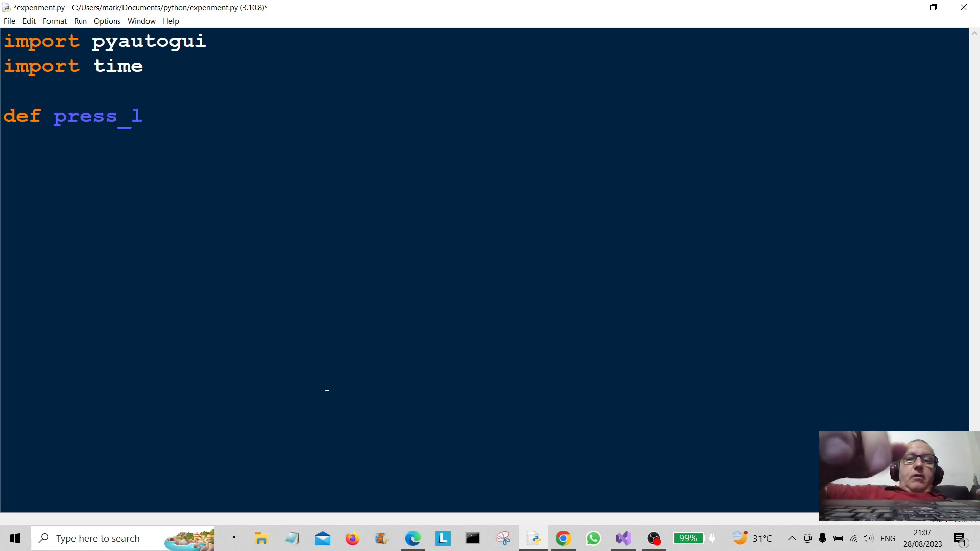
pyautogui.write('oop():')
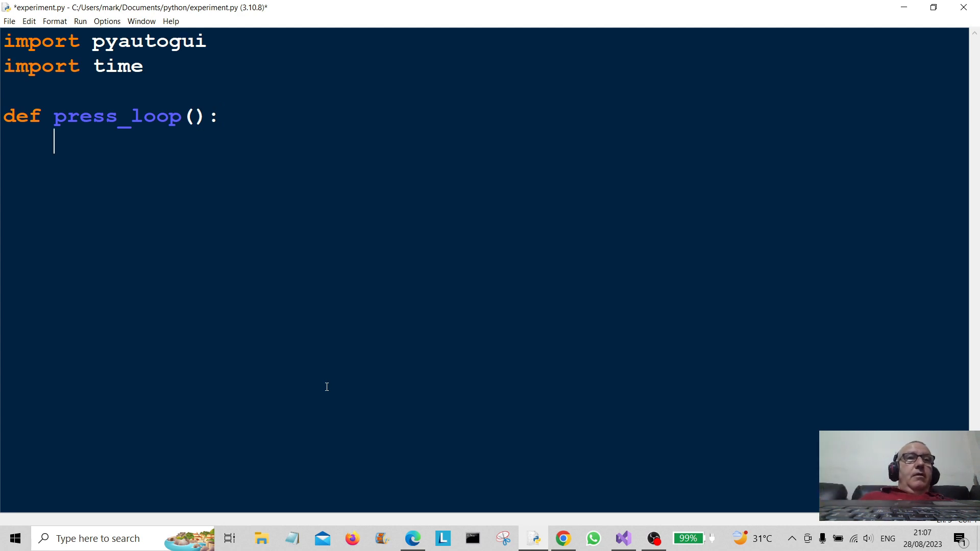
pyautogui.write('x')
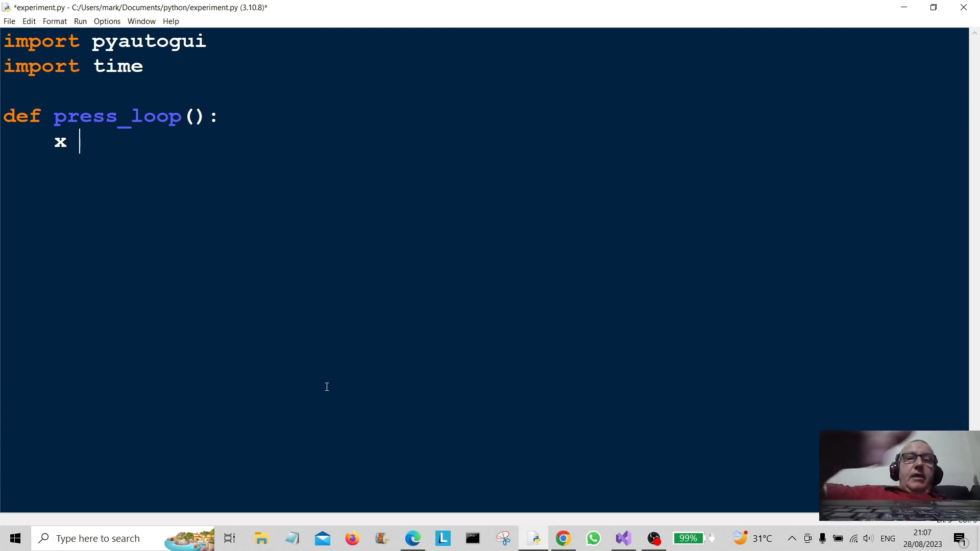
pyautogui.write('= 0')
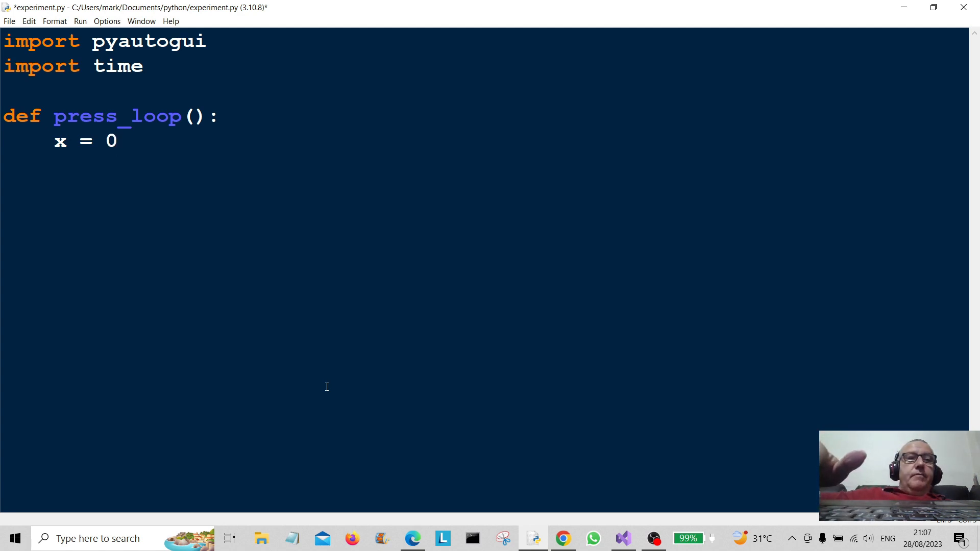
# Step: Add a 'while(x!= 1):' loop inside press_loop
pyautogui.write('whi')
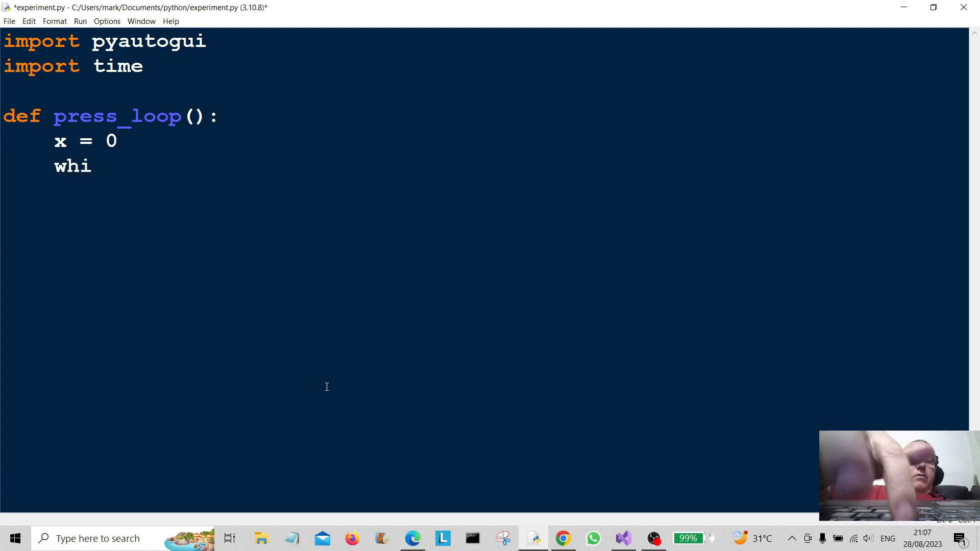
pyautogui.write('le(')
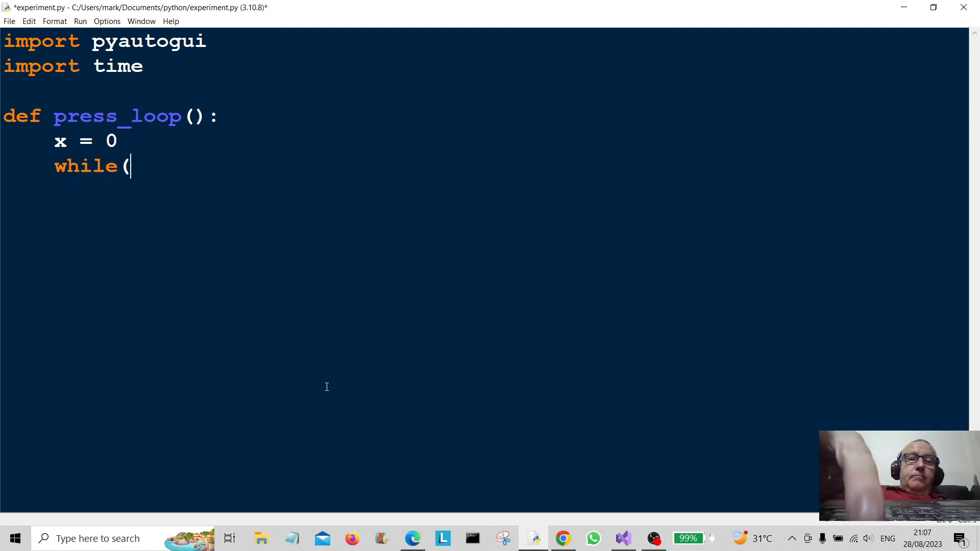
pyautogui.write('x')
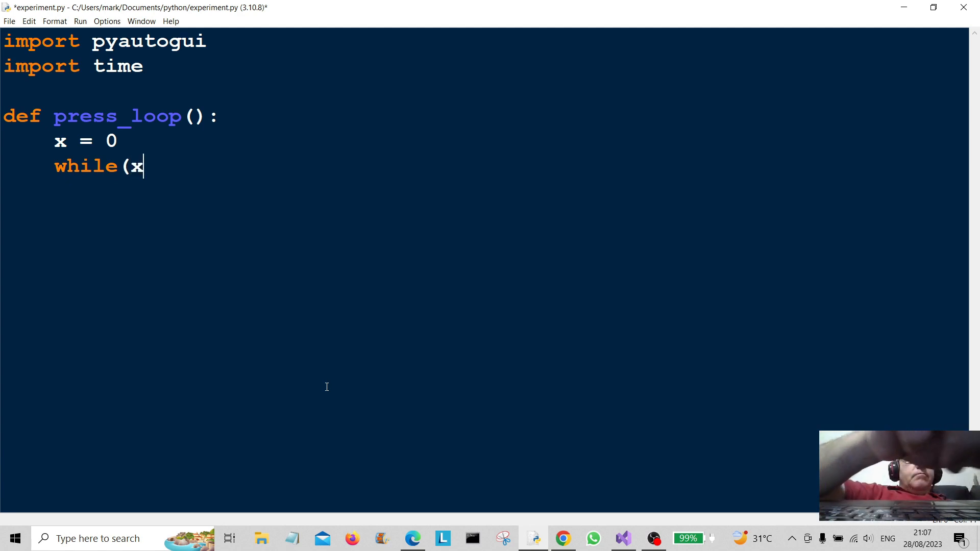
pyautogui.write('!=')
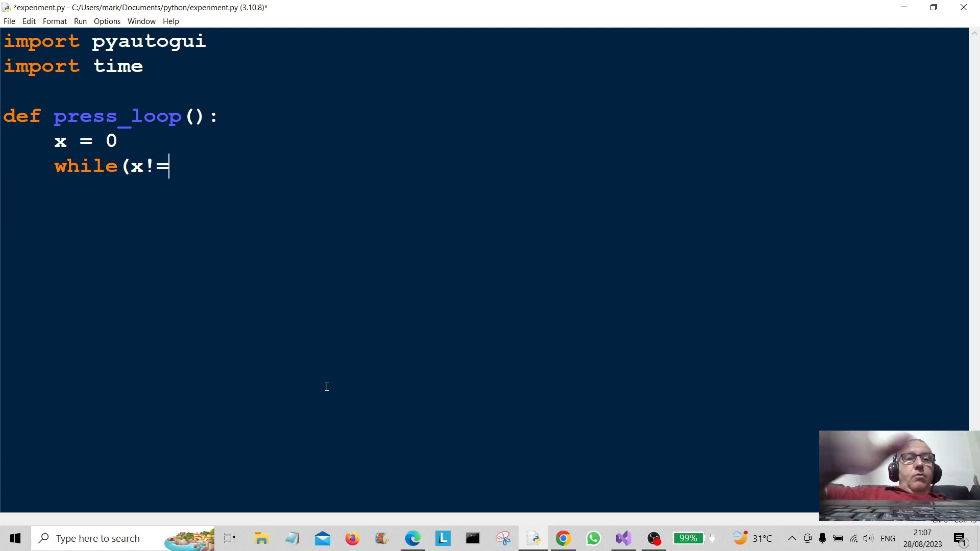
pyautogui.write('1')
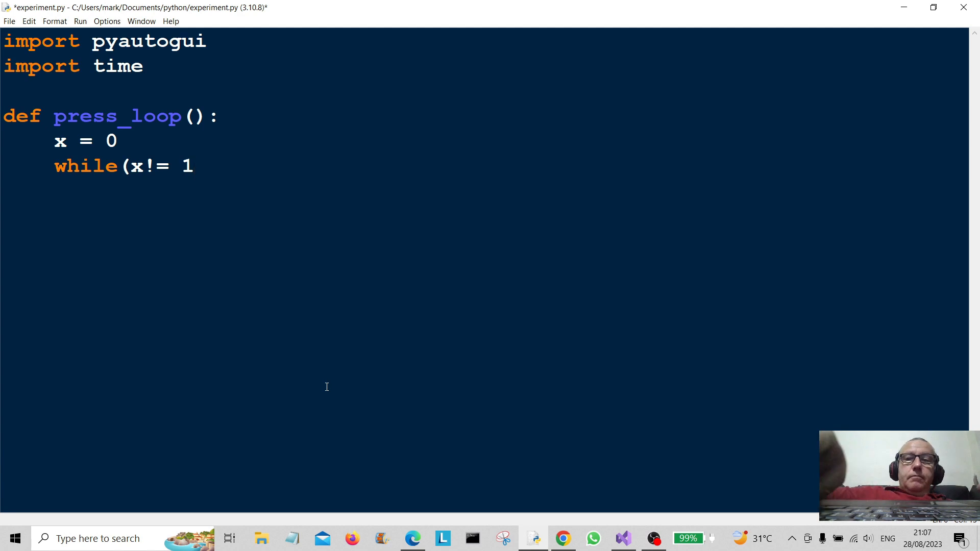
pyautogui.write('):')
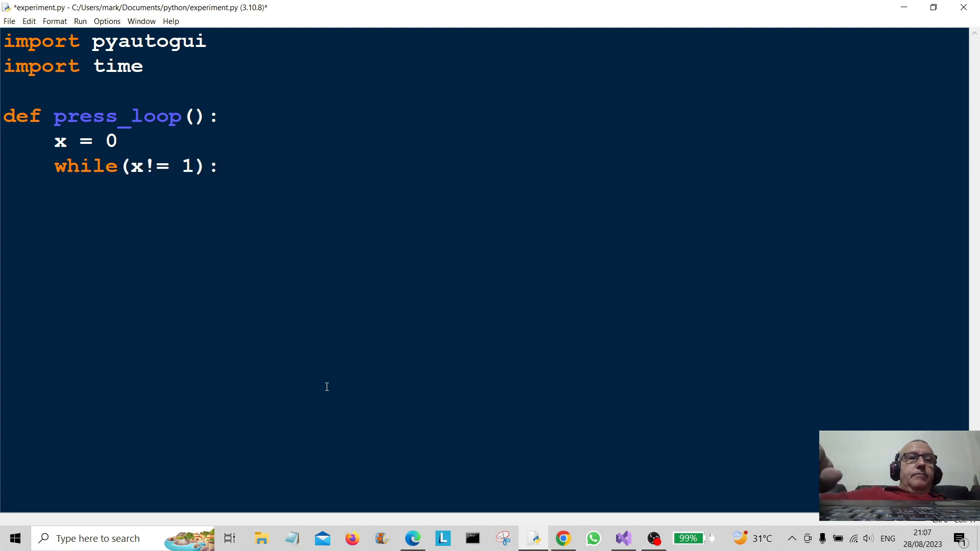
# Step: Make the while loop call pyautogui.press("win") each pass
pyautogui.write('p')
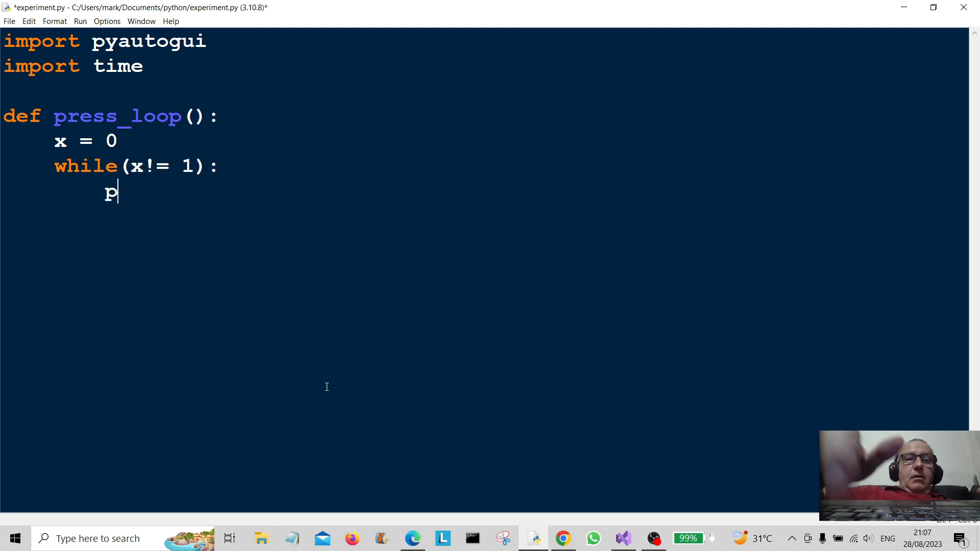
pyautogui.write('yaut')
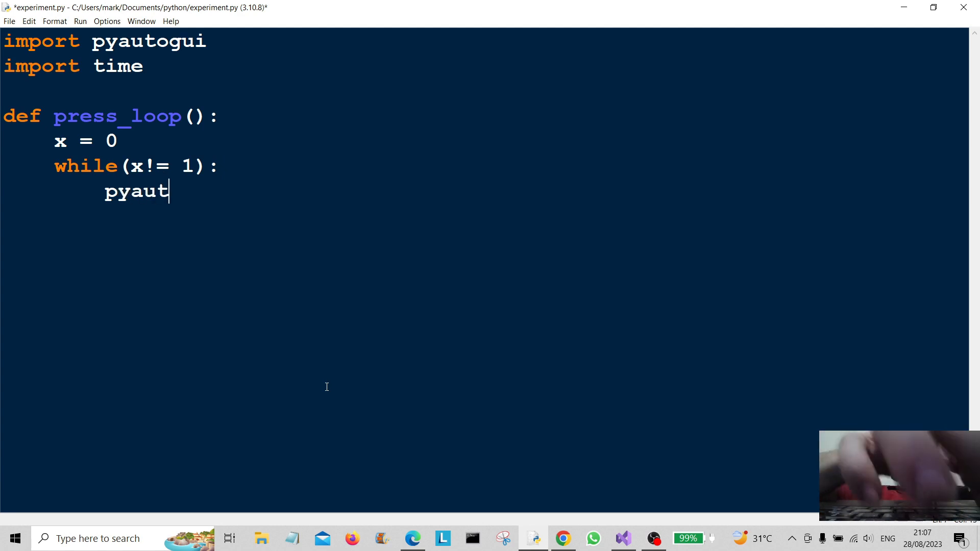
pyautogui.write('ogui')
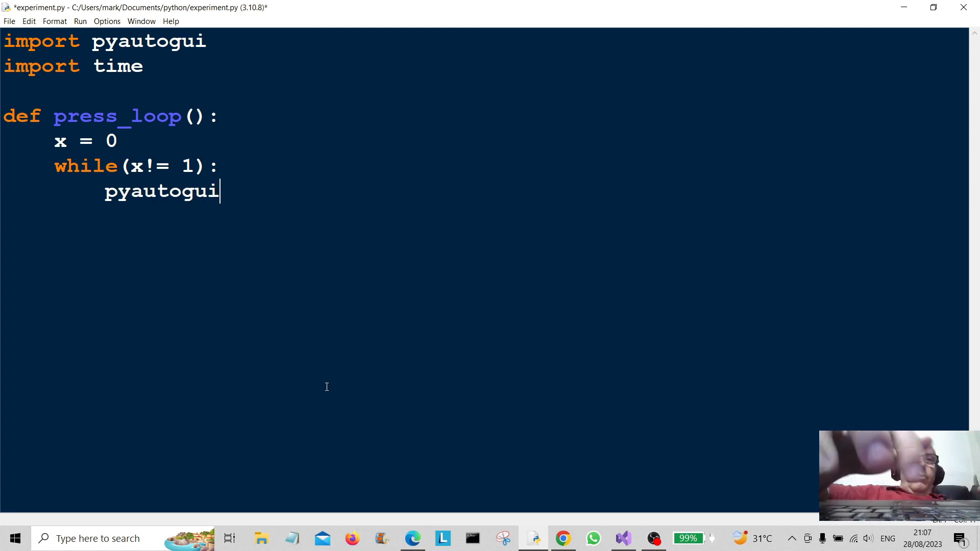
pyautogui.write('.p')
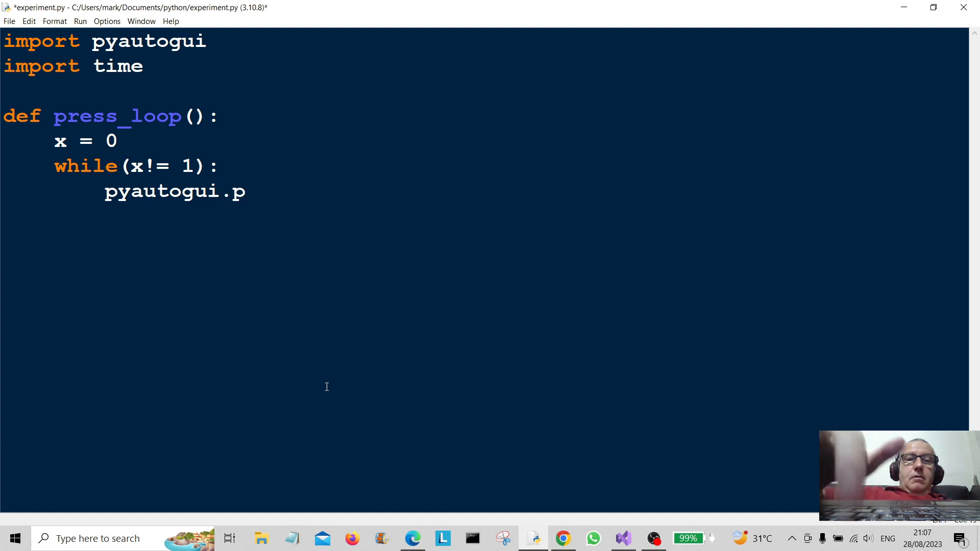
pyautogui.write('ress')
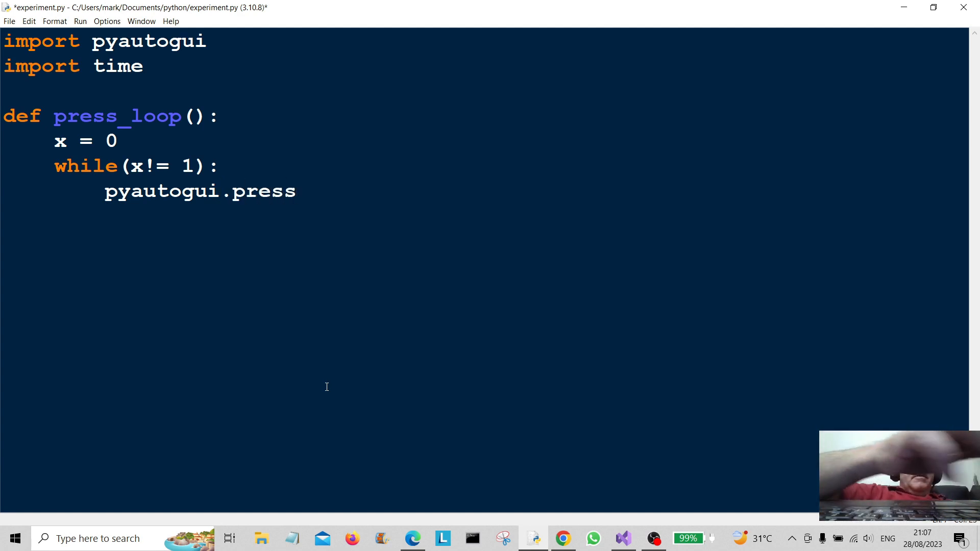
pyautogui.write('(')
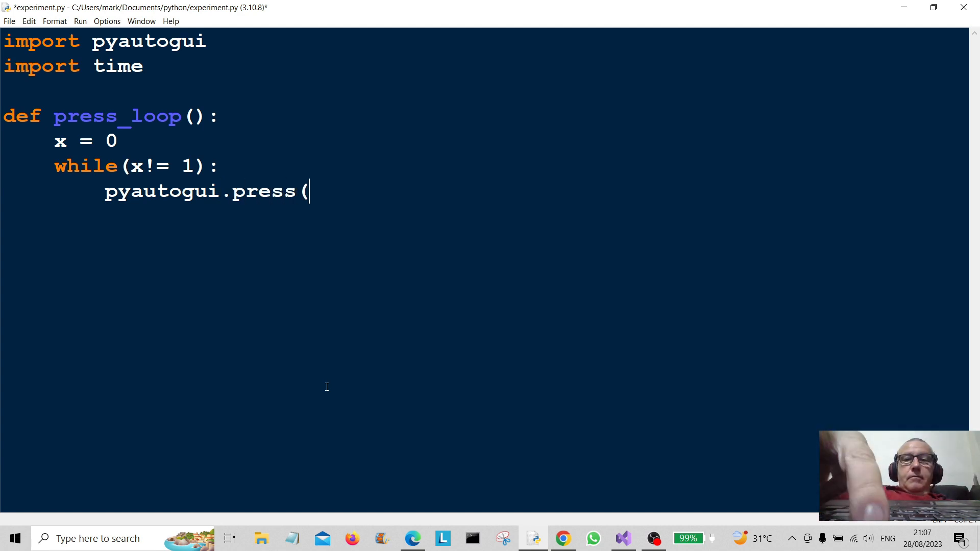
pyautogui.write('"win')
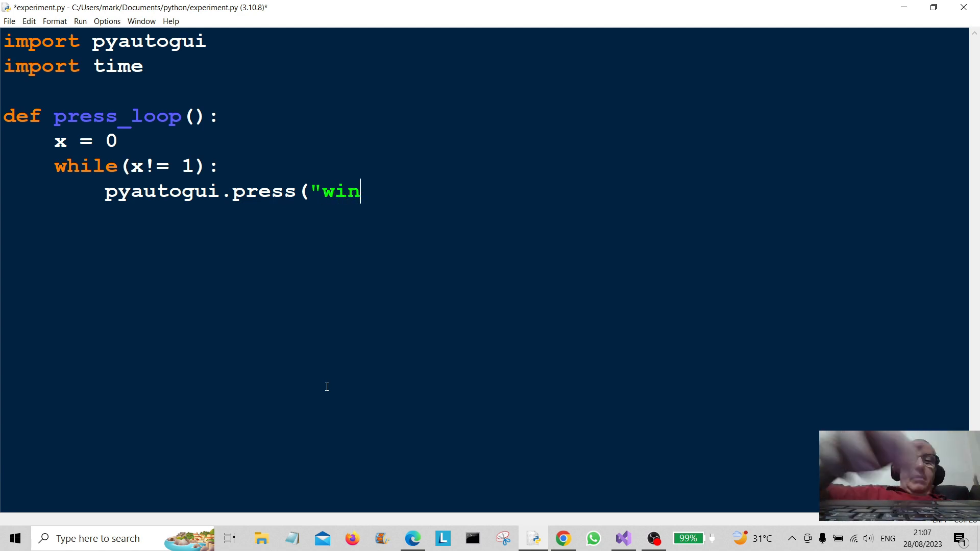
pyautogui.write('")')
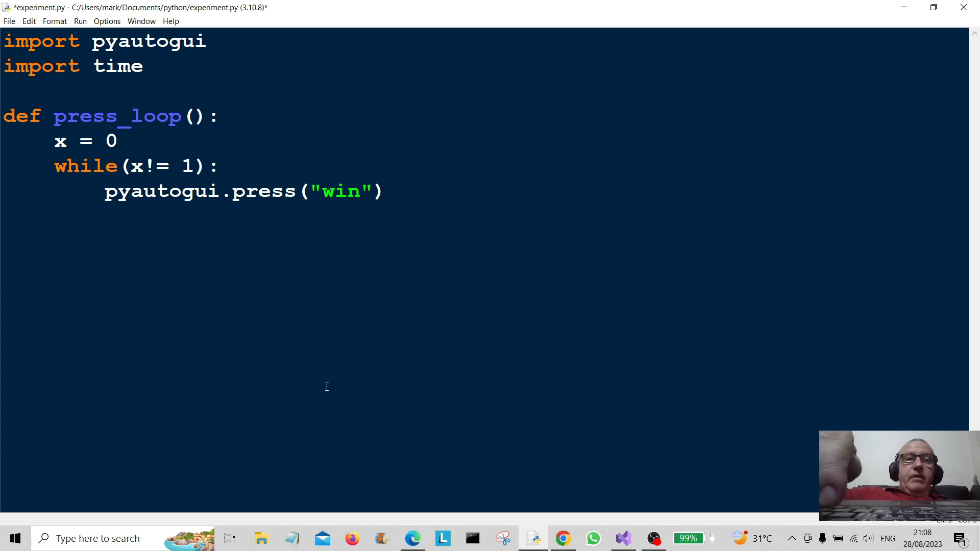
# Step: Call press_loop() on a new top-level line below the function
pyautogui.write('pre')
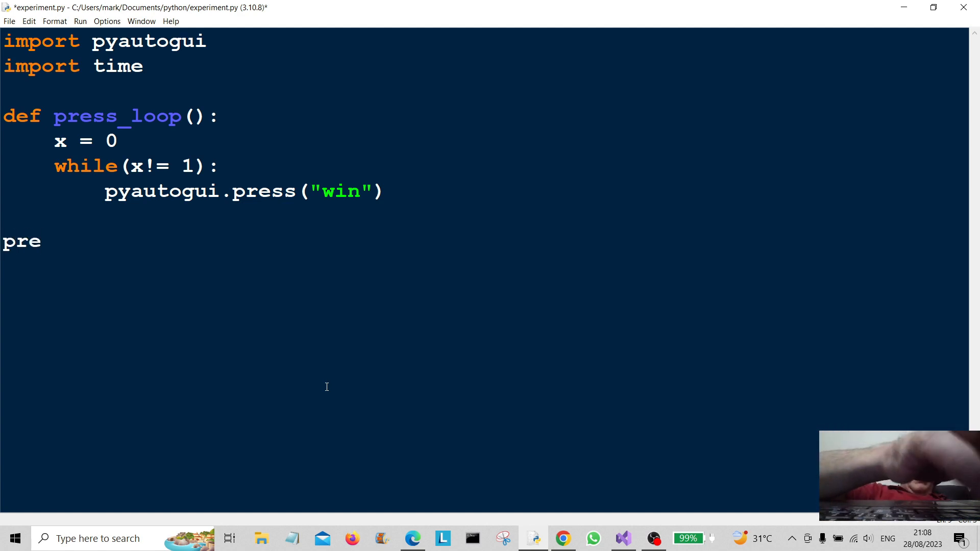
pyautogui.write('ss_')
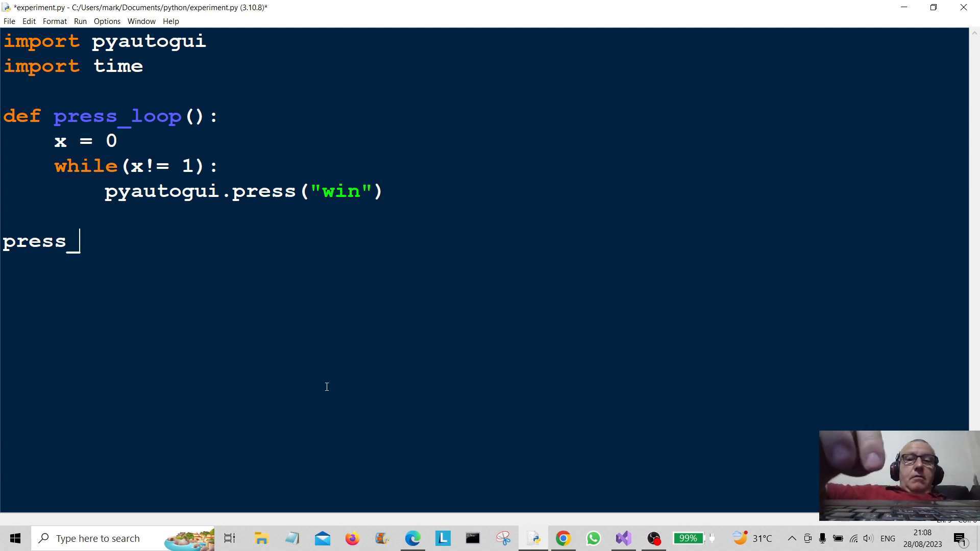
pyautogui.write('loop')
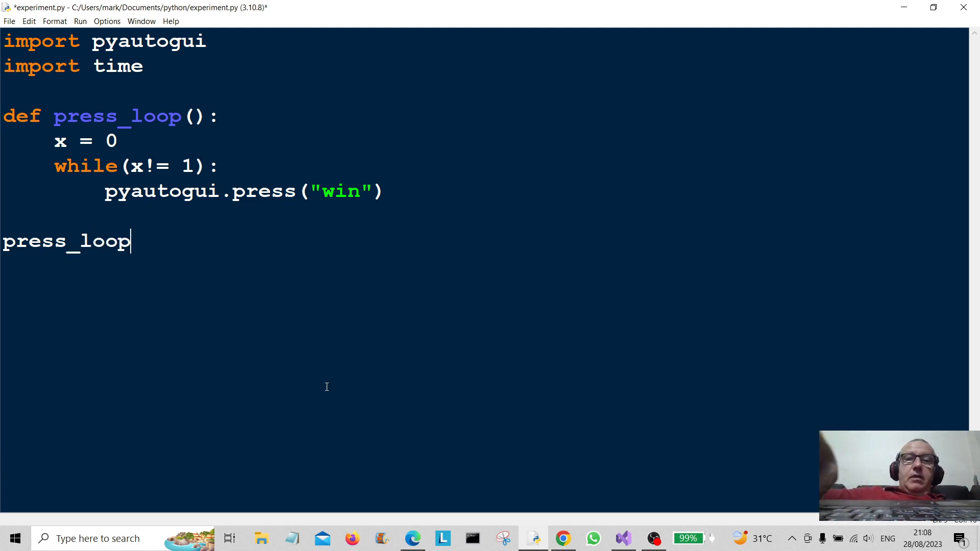
pyautogui.write('()')
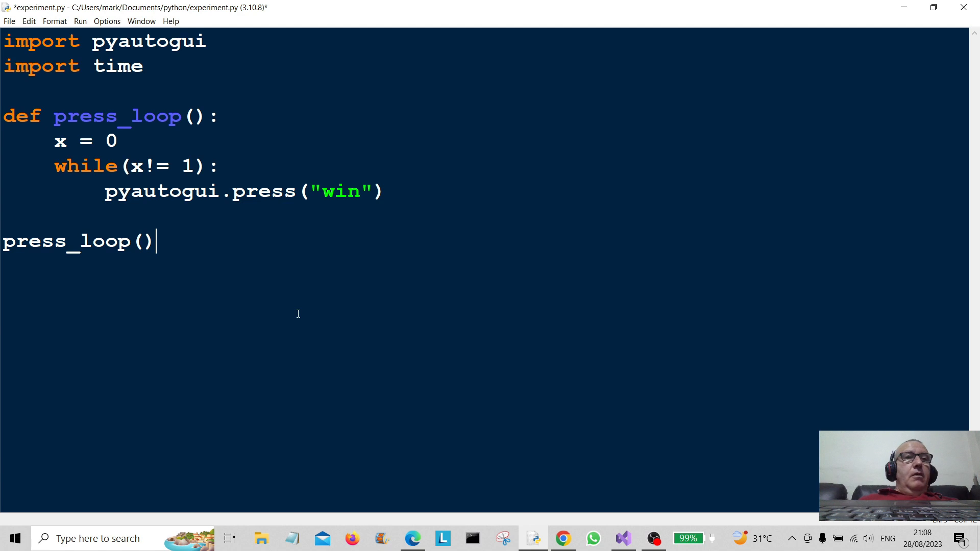
# Step: Save via File > Save, run the module, then close the restarted shell window
pyautogui.click(9, 20)
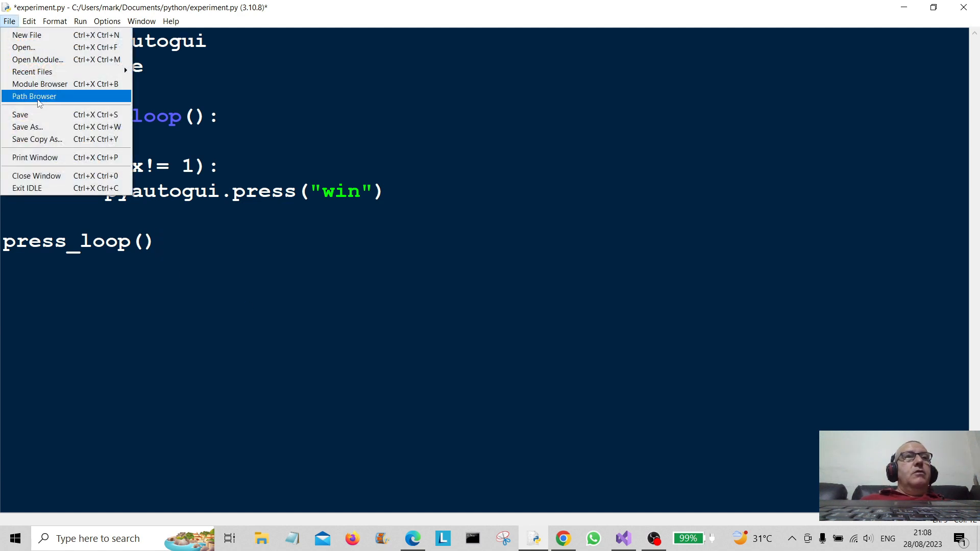
pyautogui.click(80, 20)
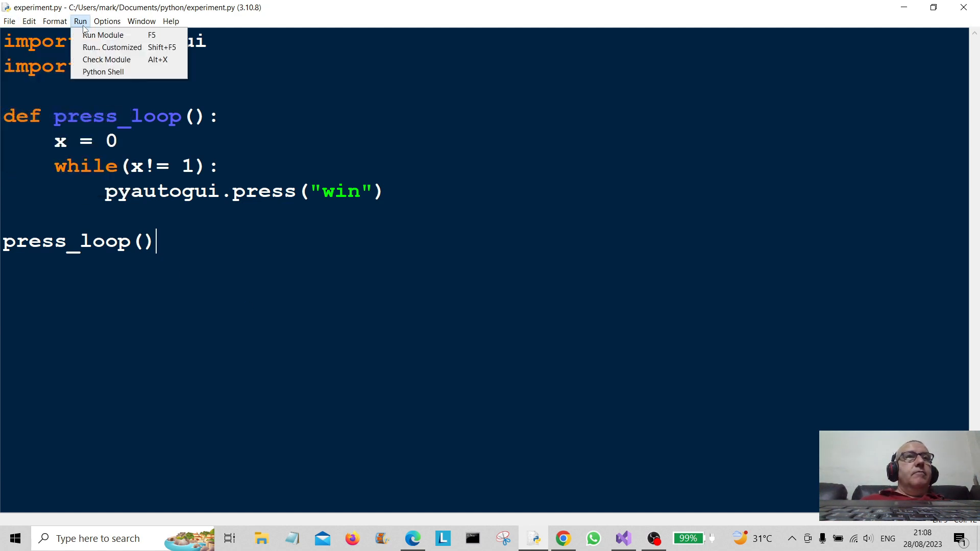
pyautogui.click(102, 34)
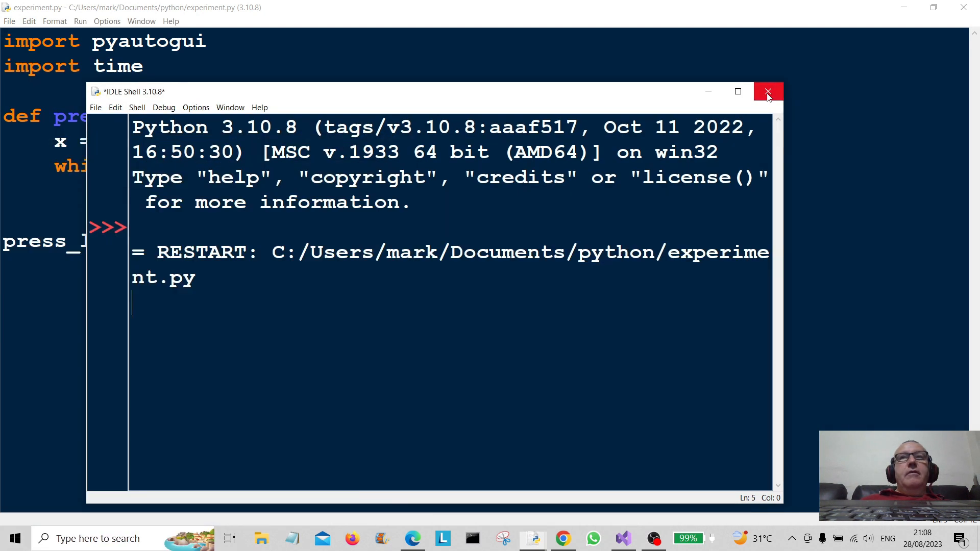
pyautogui.click(767, 92)
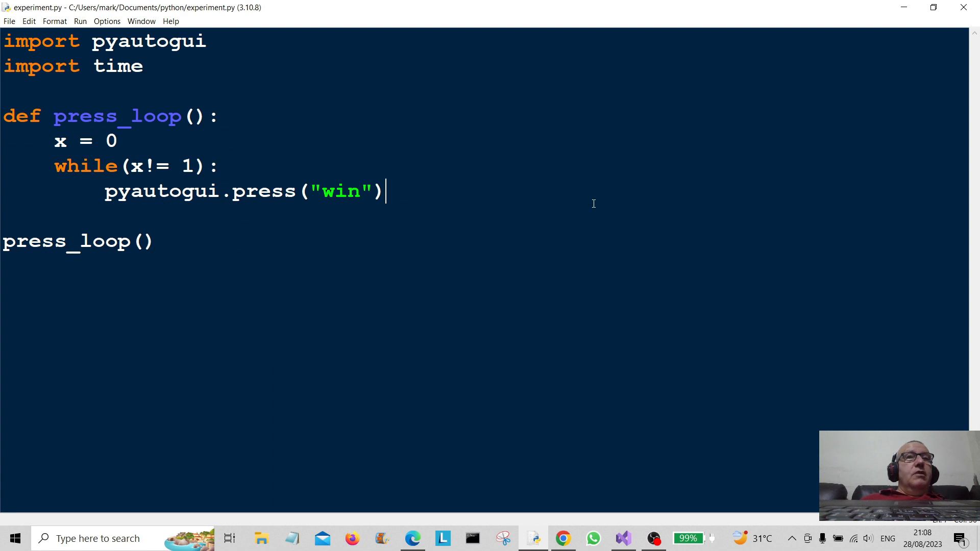
pyautogui.moveTo(606, 213)
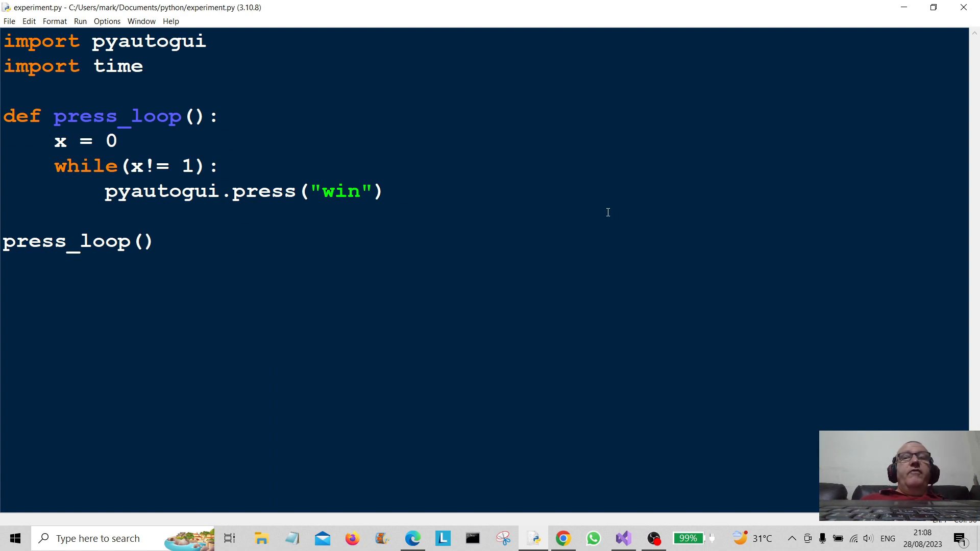
pyautogui.click(385, 191)
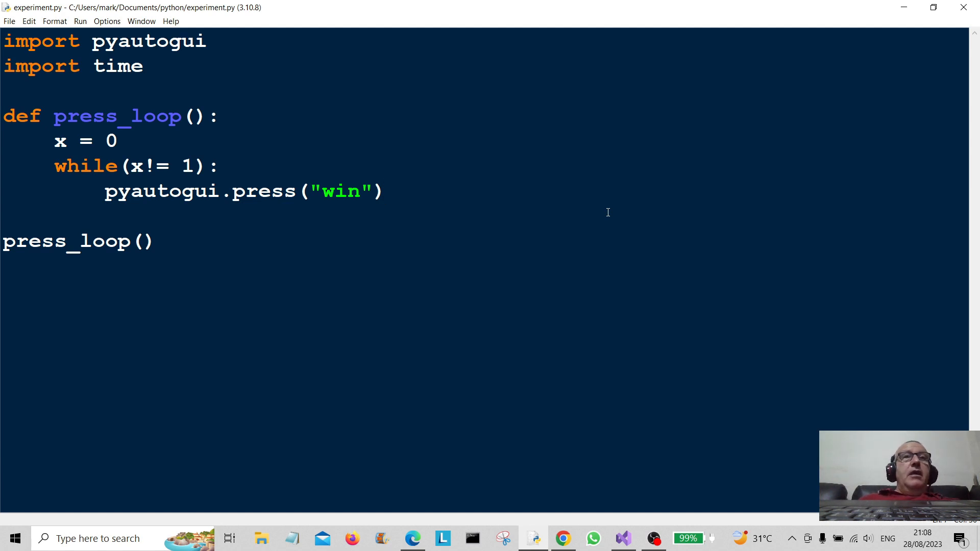
pyautogui.click(386, 191)
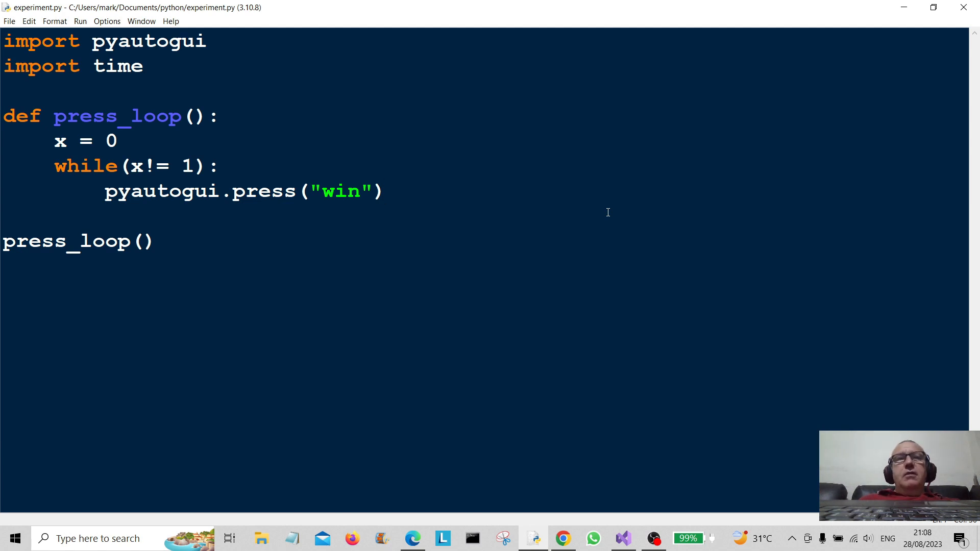
pyautogui.click(385, 191)
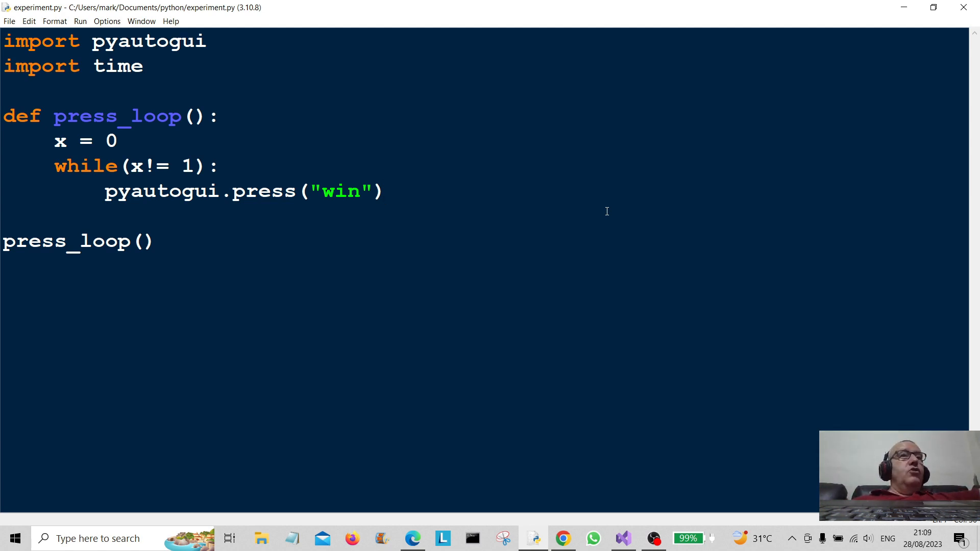
pyautogui.click(385, 191)
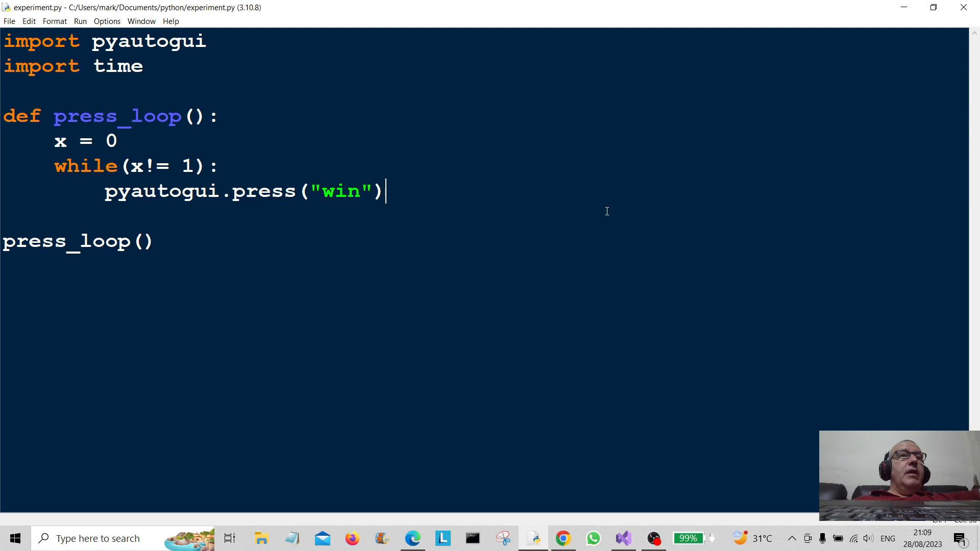